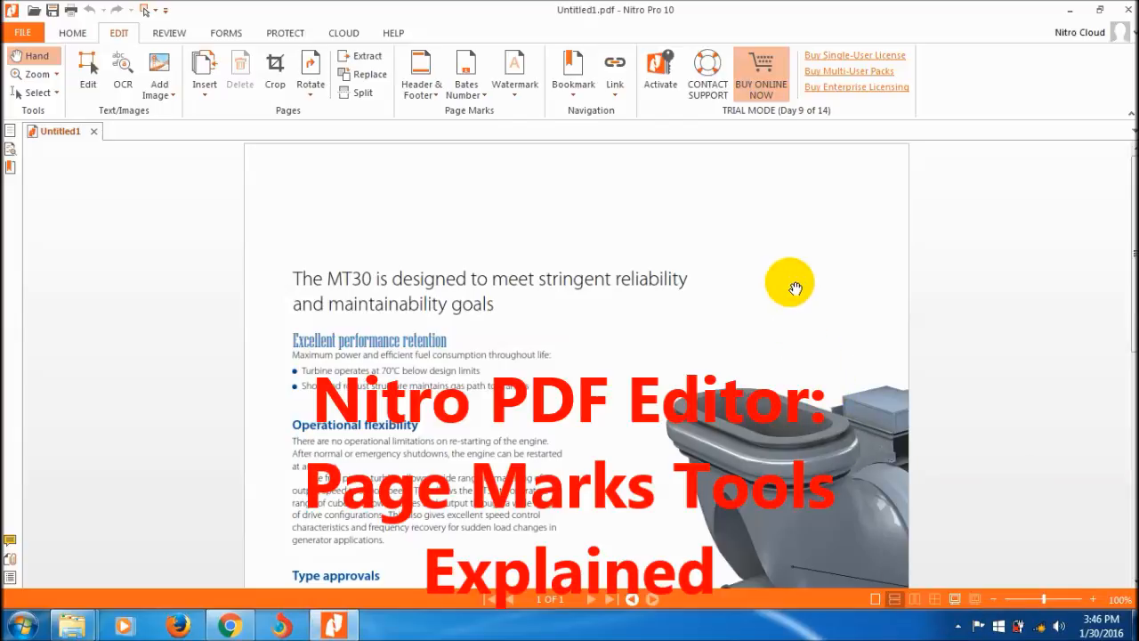
pyautogui.moveTo(461, 205)
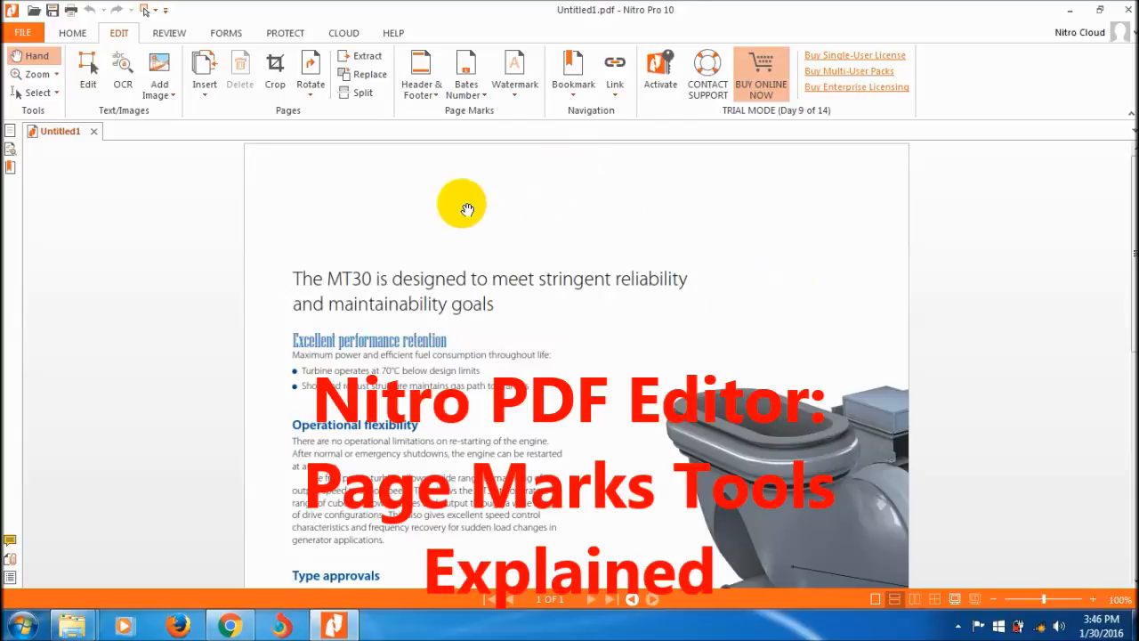
pyautogui.moveTo(474, 162)
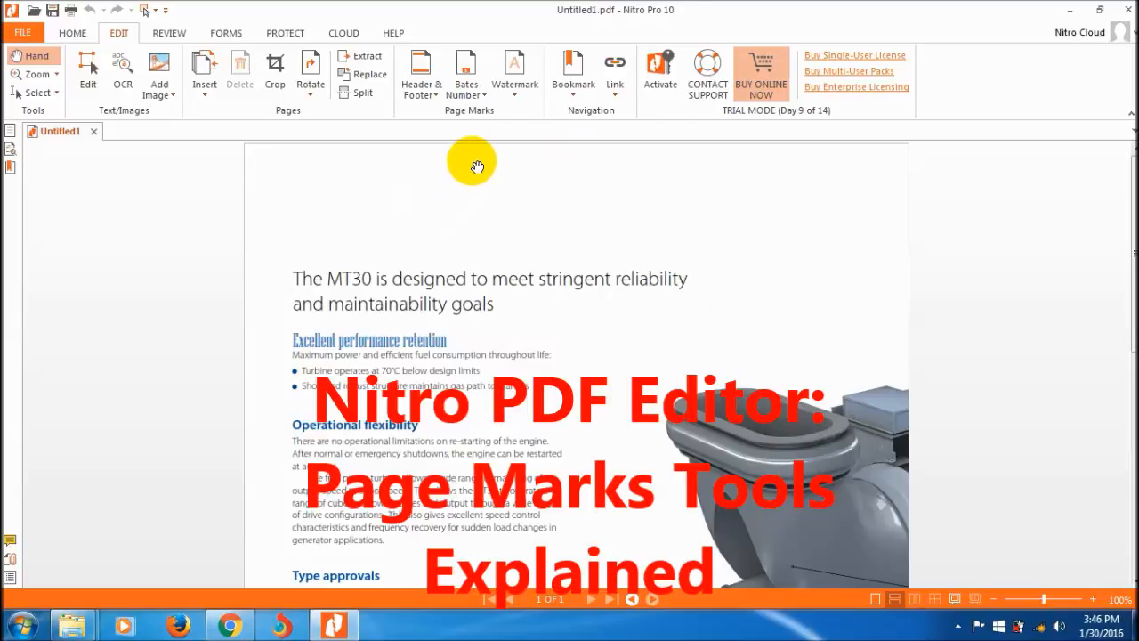
pyautogui.moveTo(466, 130)
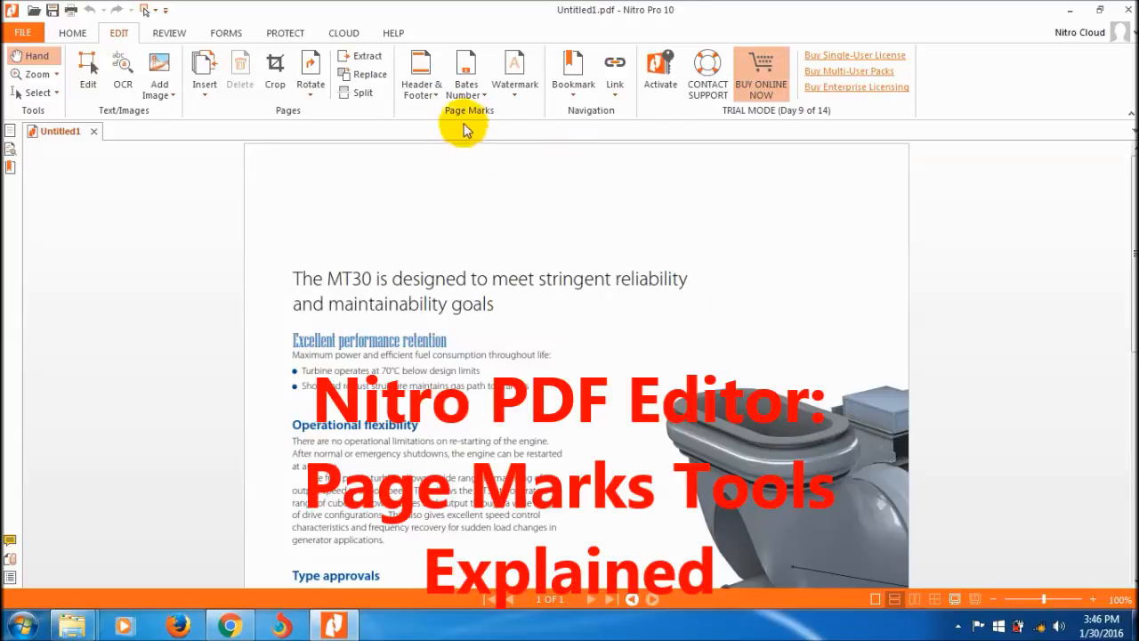
pyautogui.moveTo(480, 134)
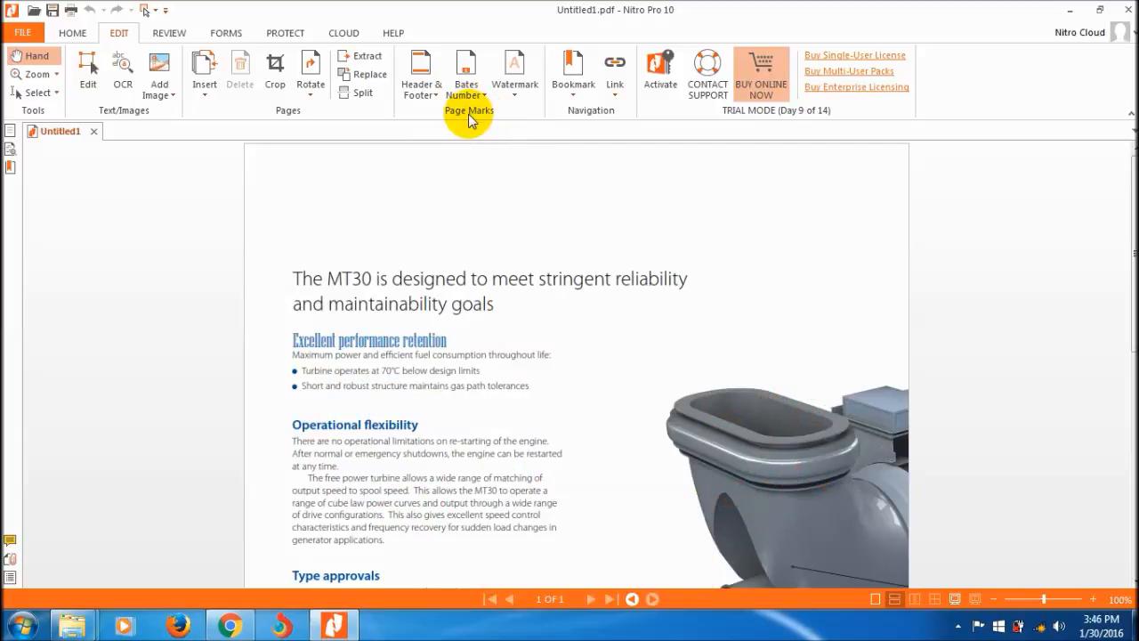
pyautogui.moveTo(436, 66)
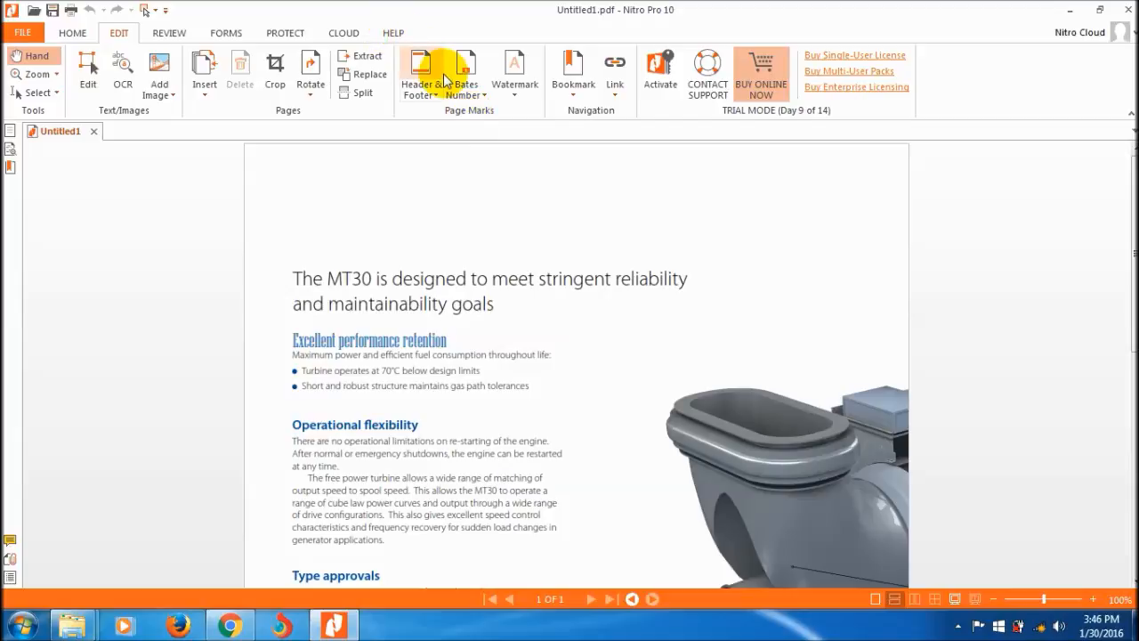
pyautogui.moveTo(543, 116)
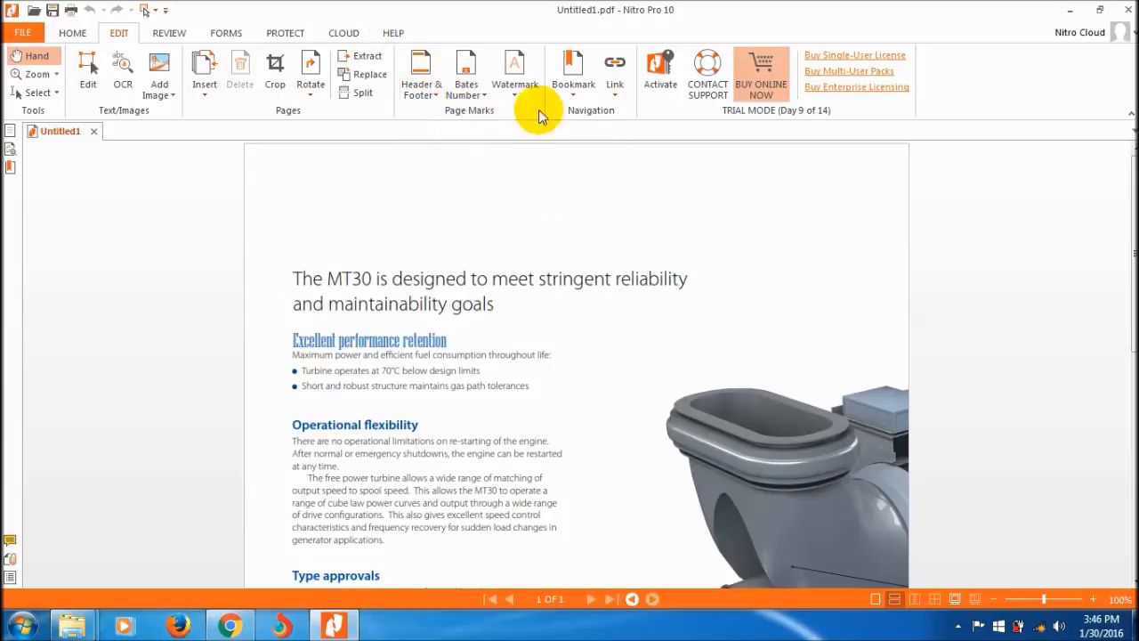
pyautogui.moveTo(516, 69)
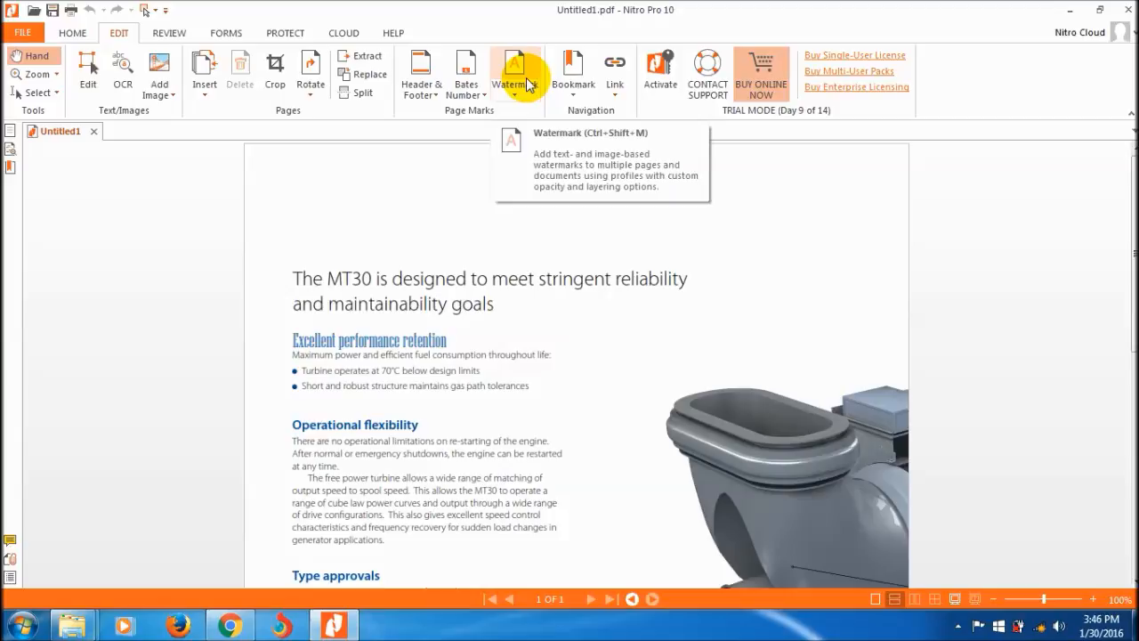
pyautogui.moveTo(437, 223)
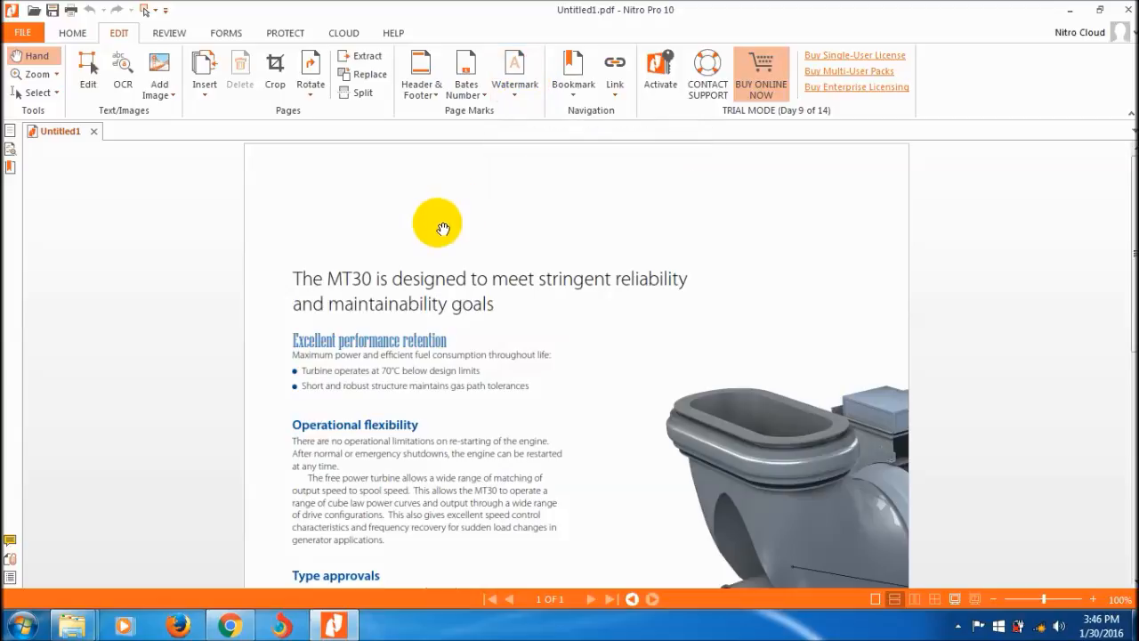
pyautogui.moveTo(416, 190)
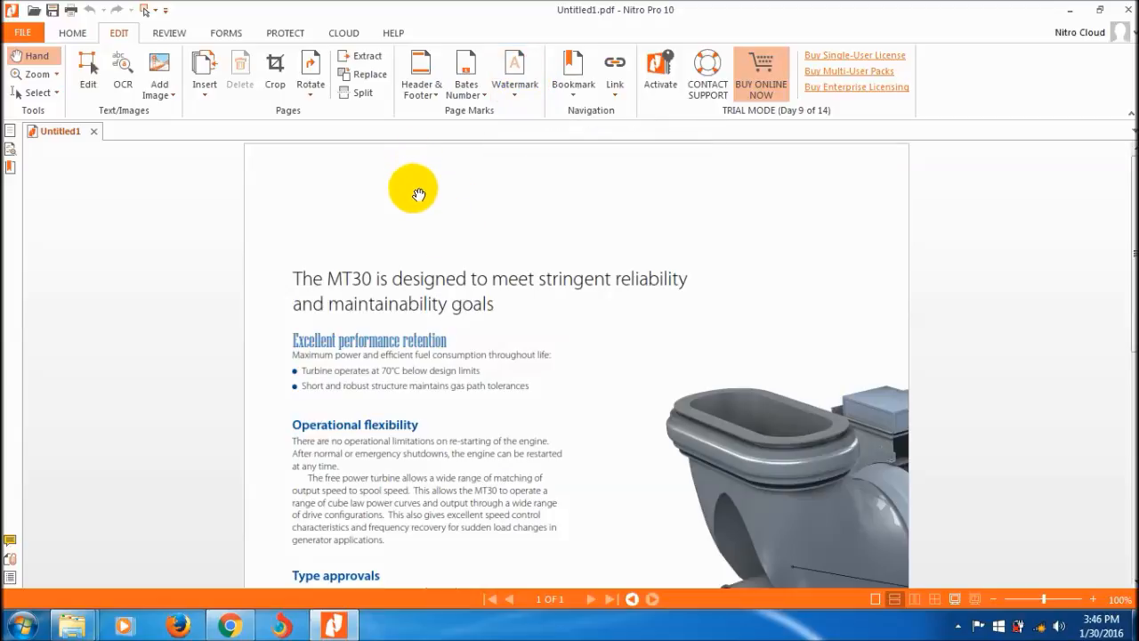
pyautogui.moveTo(422, 75)
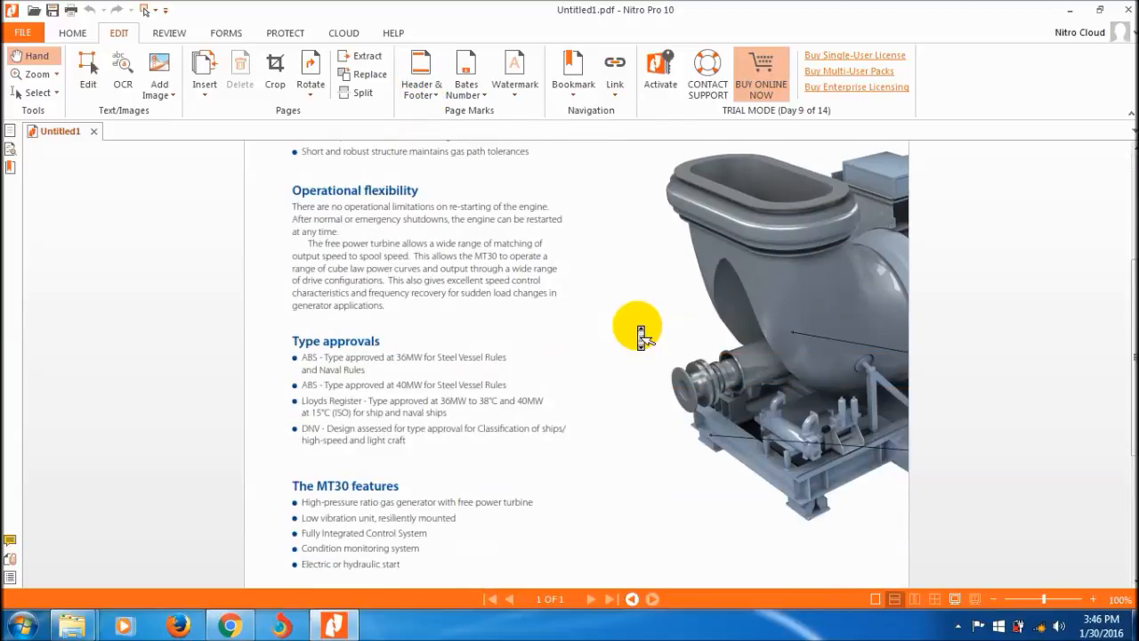
# - Add New Profile 1 in the Header & Footer manager and expand the Add menu
pyautogui.scroll(-3)
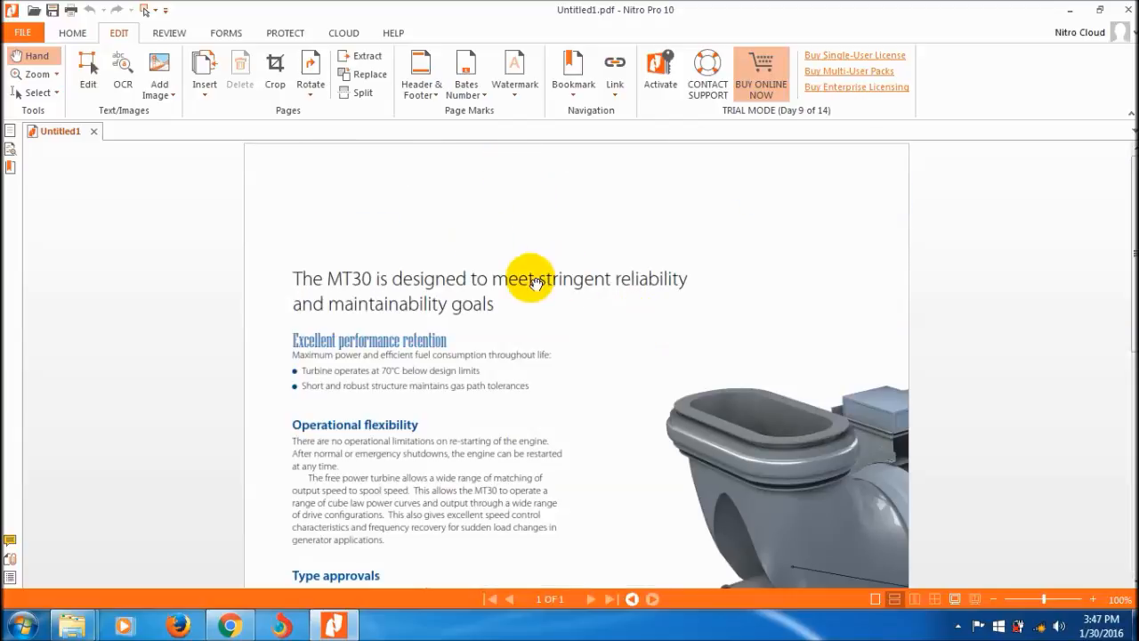
pyautogui.click(420, 72)
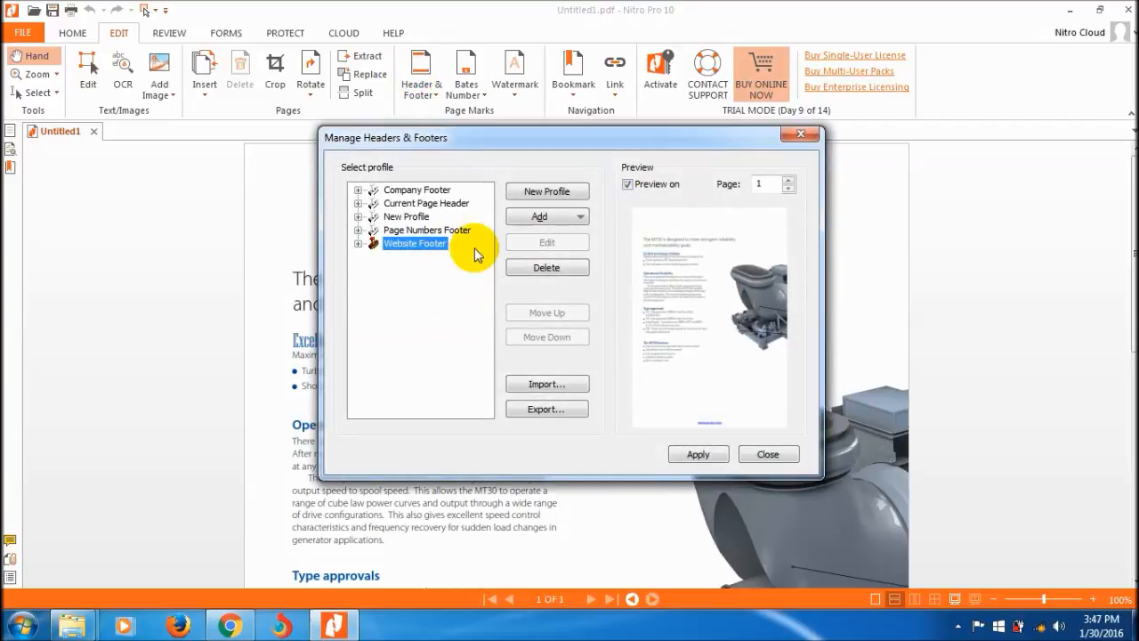
pyautogui.moveTo(509, 194)
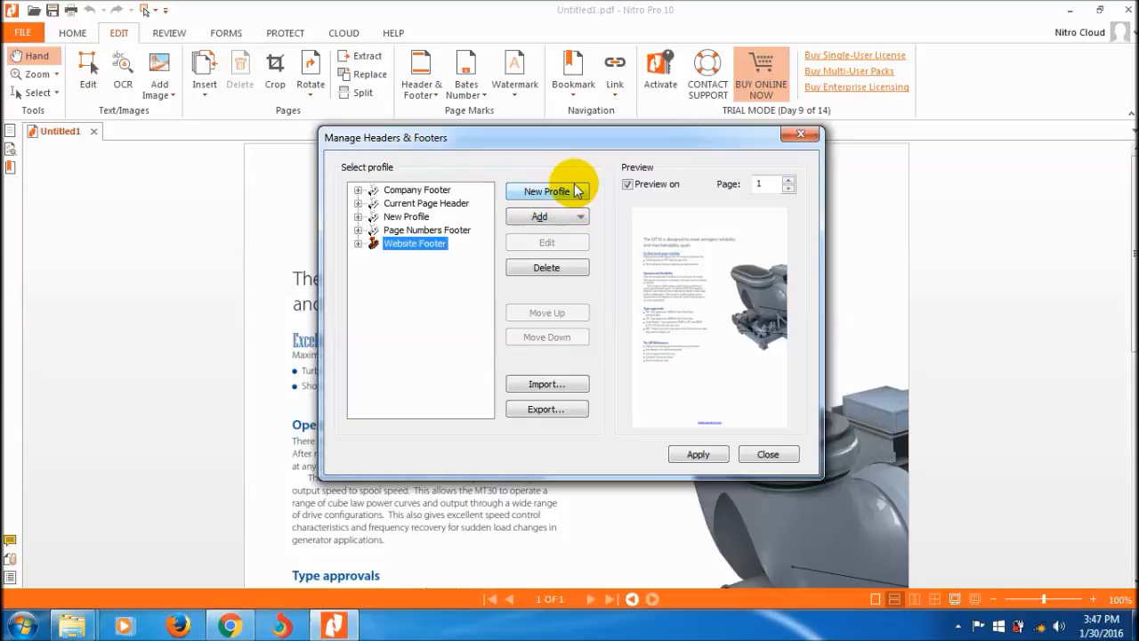
pyautogui.click(548, 191)
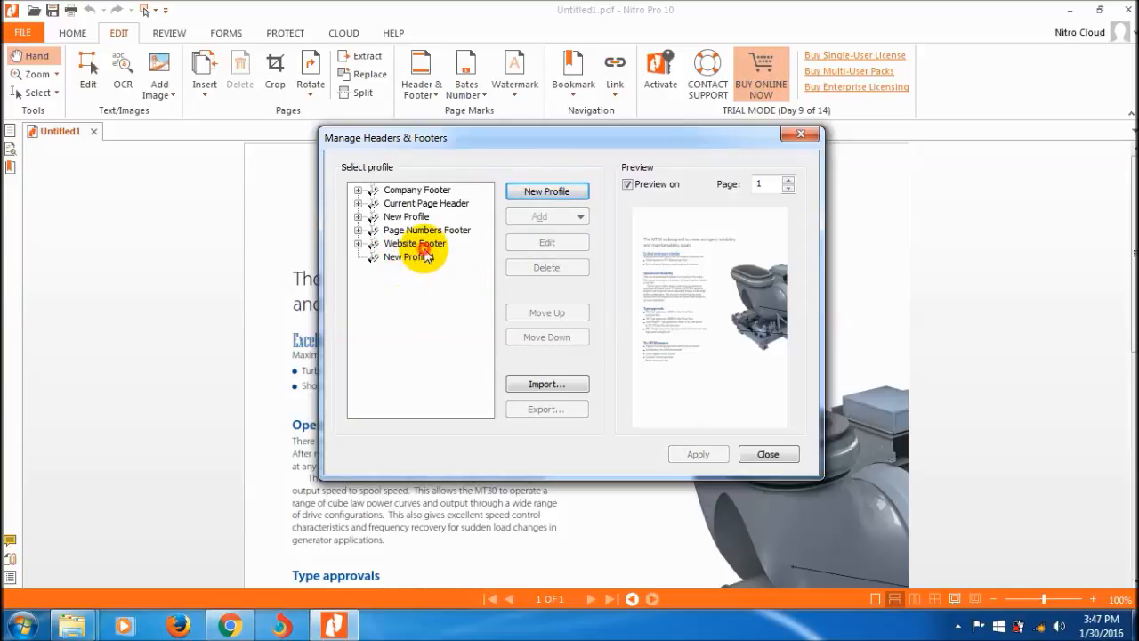
pyautogui.click(538, 216)
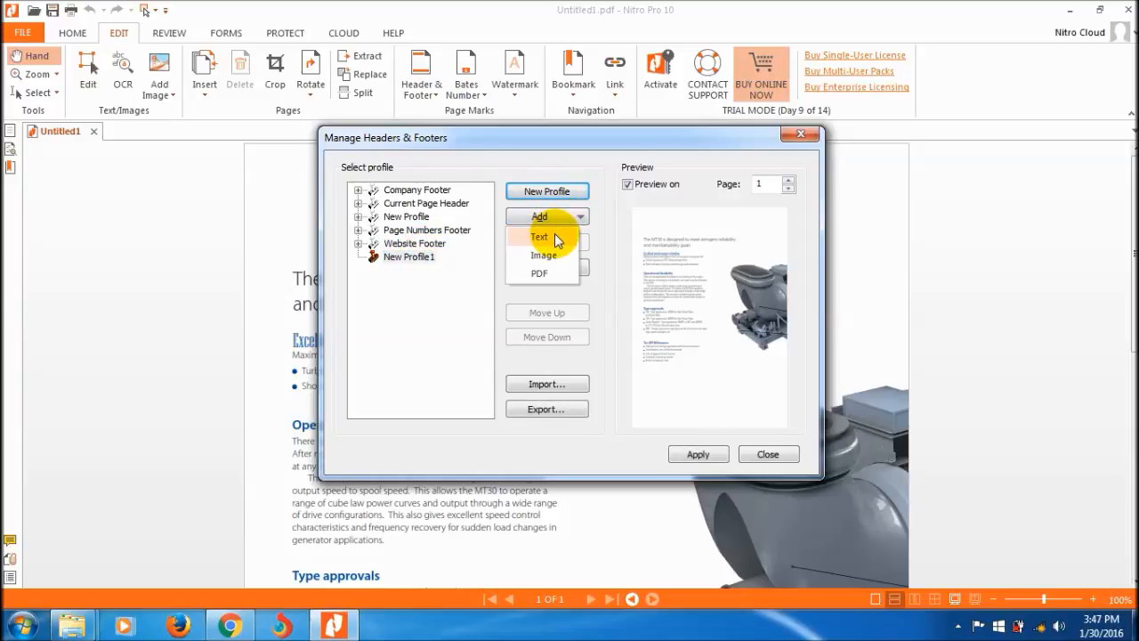
# - Add a text header/footer named 'Rolls' whose text reads 'Rolls-Royce'
pyautogui.click(539, 236)
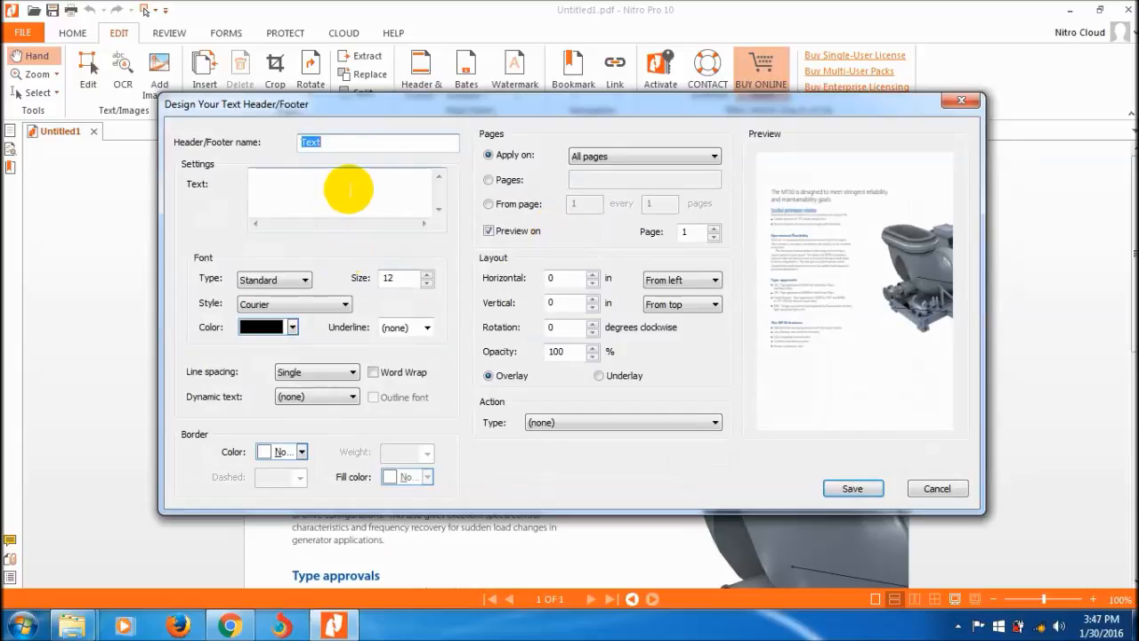
pyautogui.write('R')
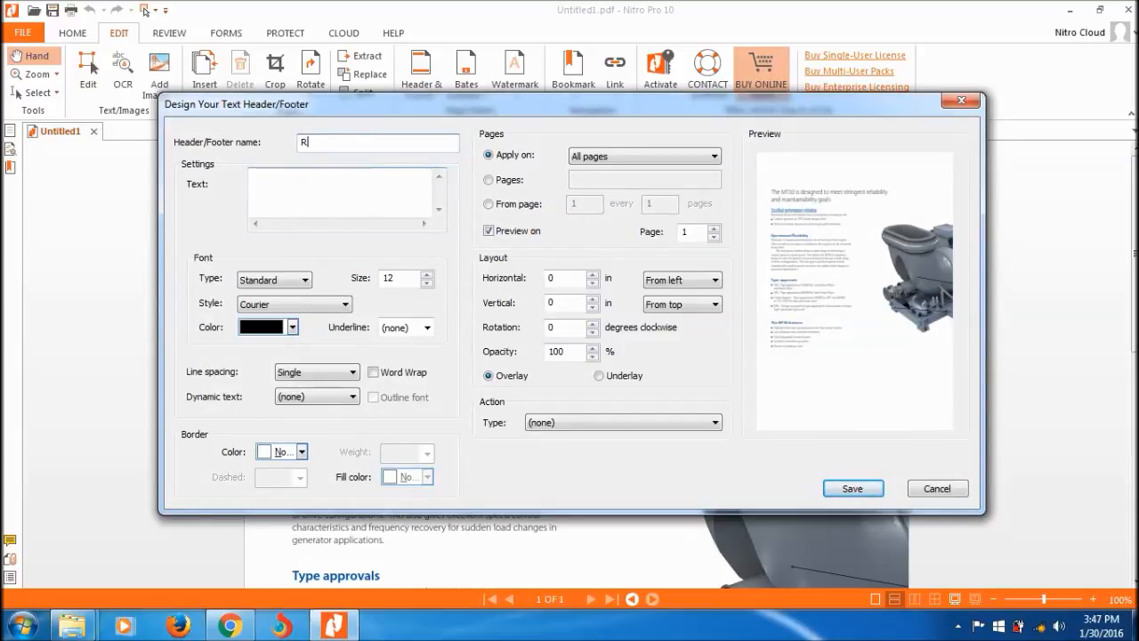
pyautogui.click(311, 197)
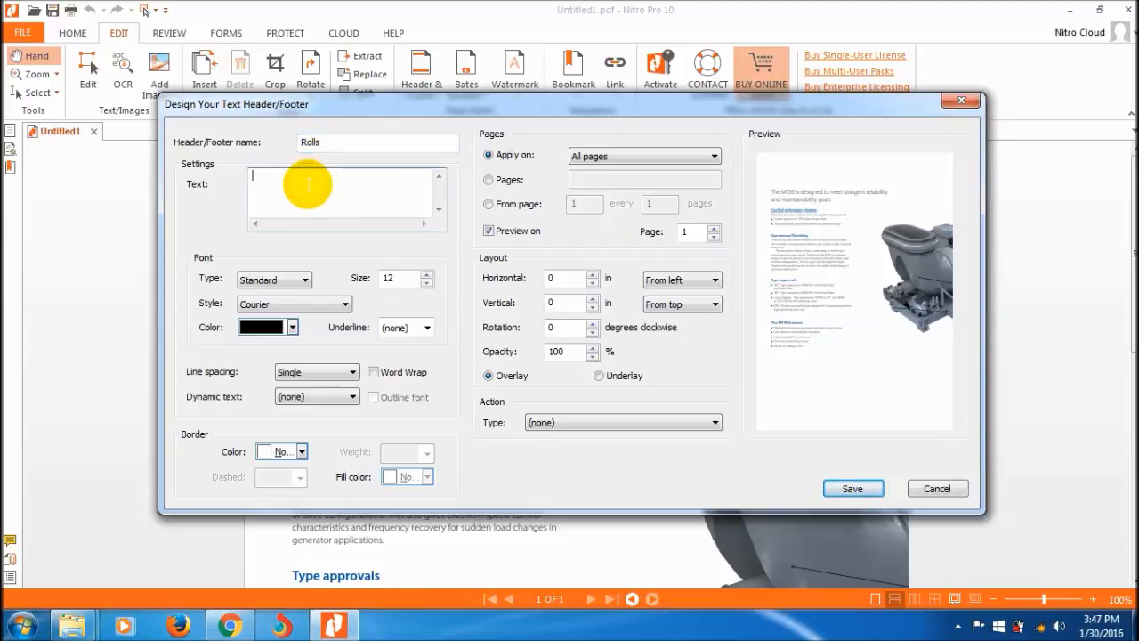
pyautogui.write('Rolls')
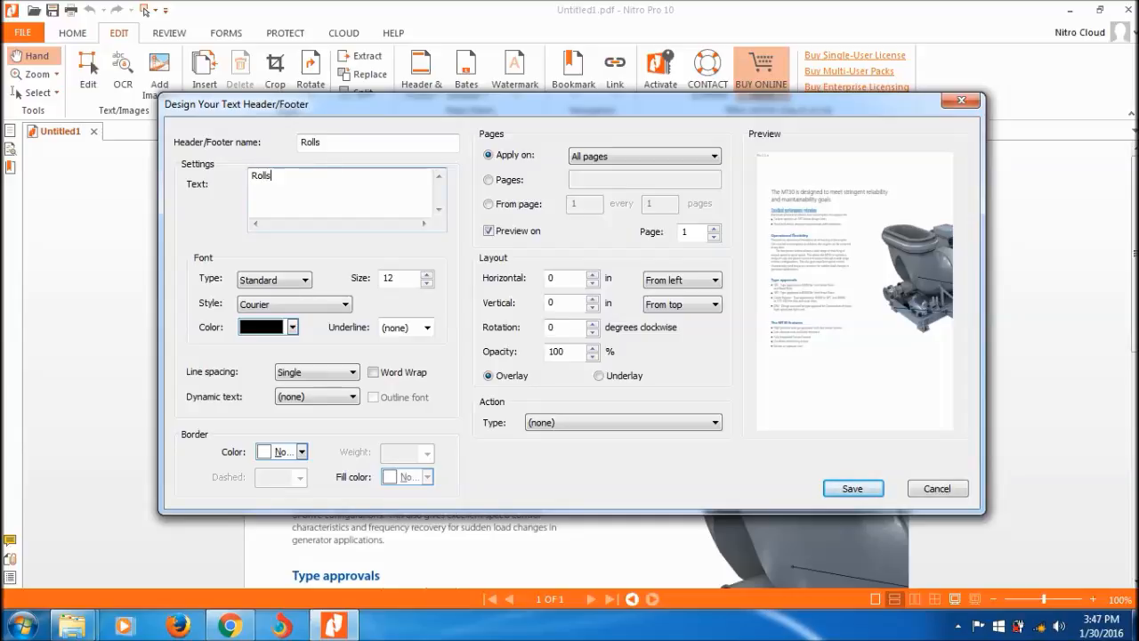
pyautogui.write('-Royce')
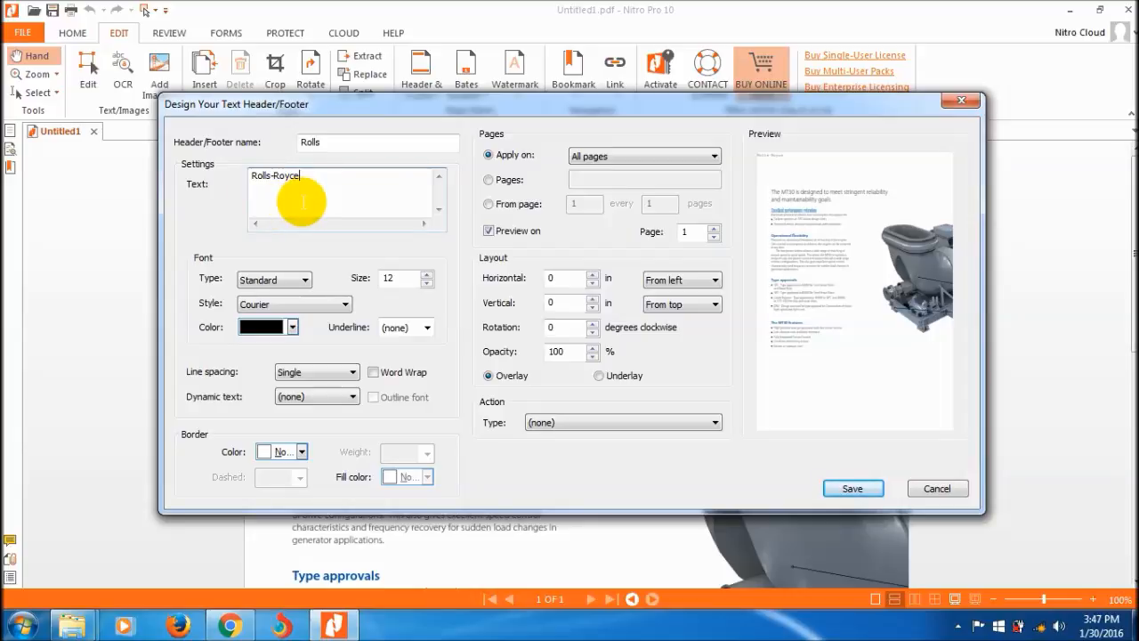
# - Make the text embedded ACaslonPro-SemiboldItalic in green
pyautogui.click(273, 280)
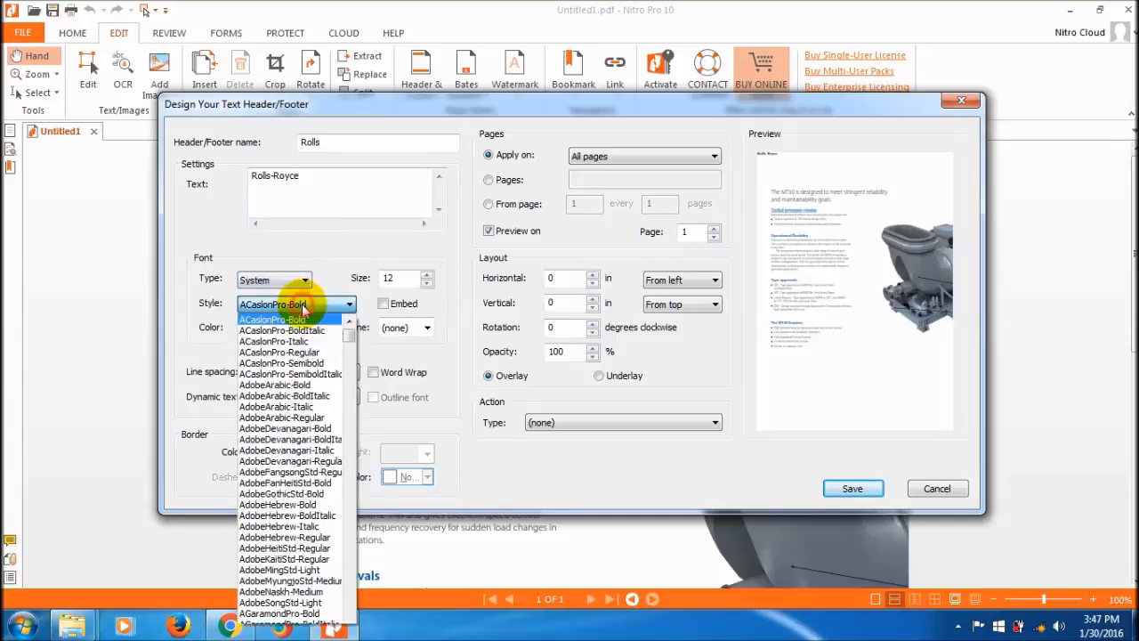
pyautogui.click(289, 374)
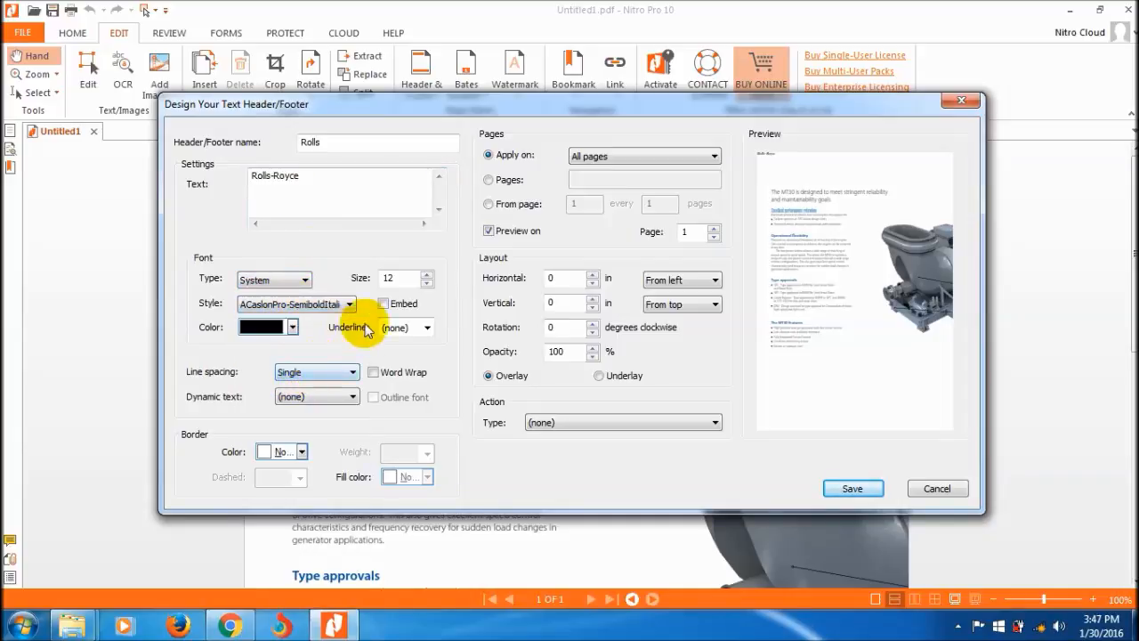
pyautogui.click(383, 303)
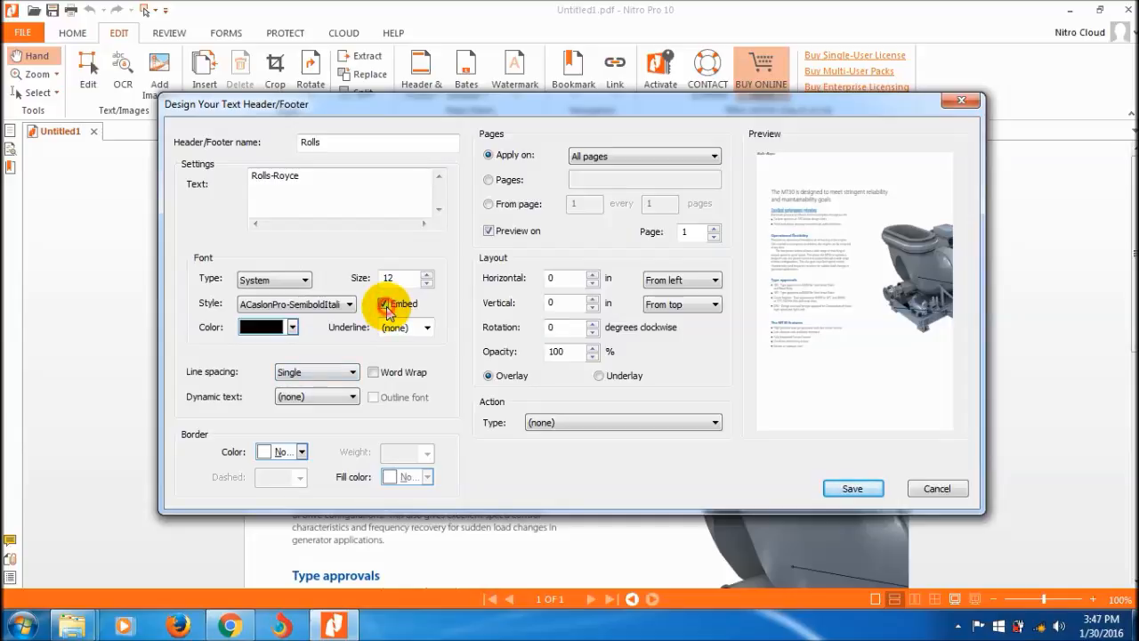
pyautogui.click(293, 326)
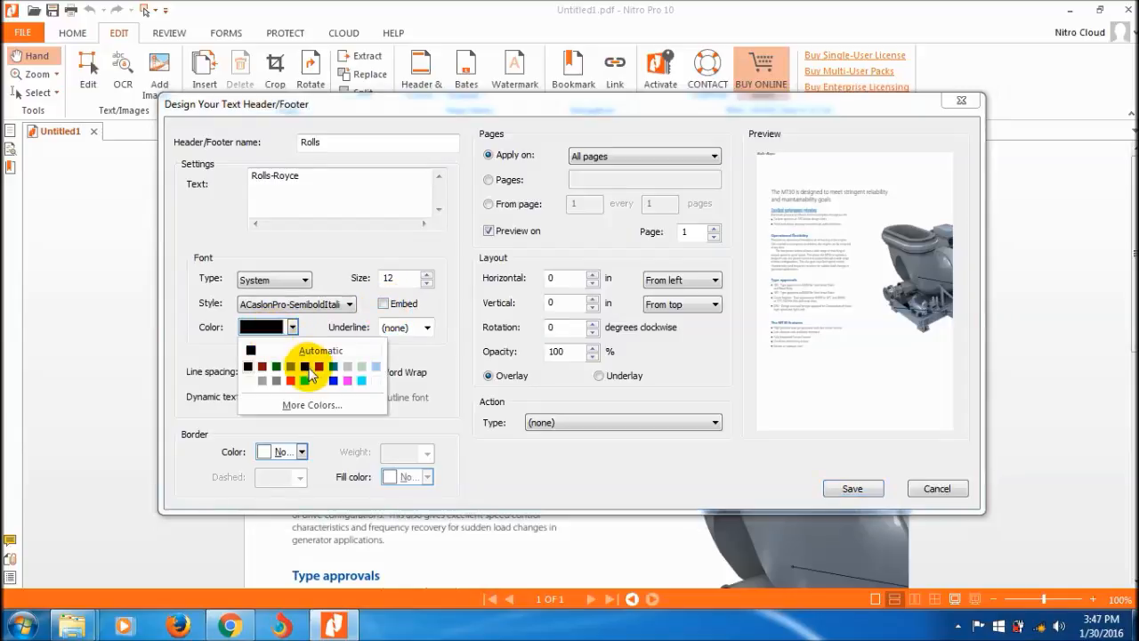
pyautogui.click(305, 367)
pyautogui.write('29')
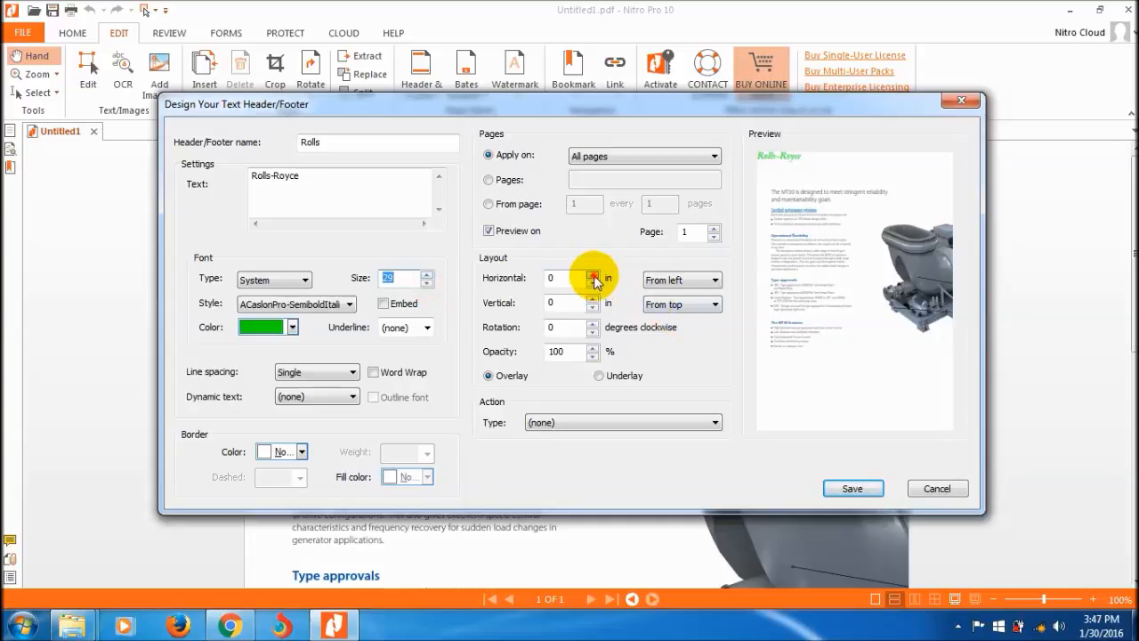
# - Position the text 1.20 in from left, 0.40 in from top at 92% opacity
pyautogui.click(592, 276)
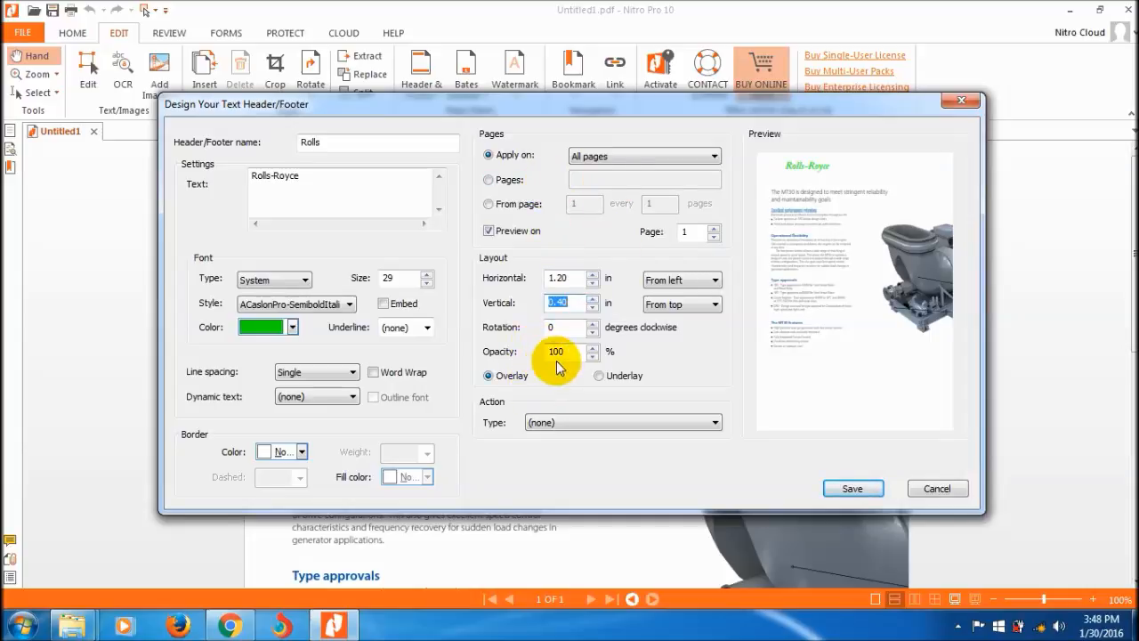
pyautogui.click(593, 358)
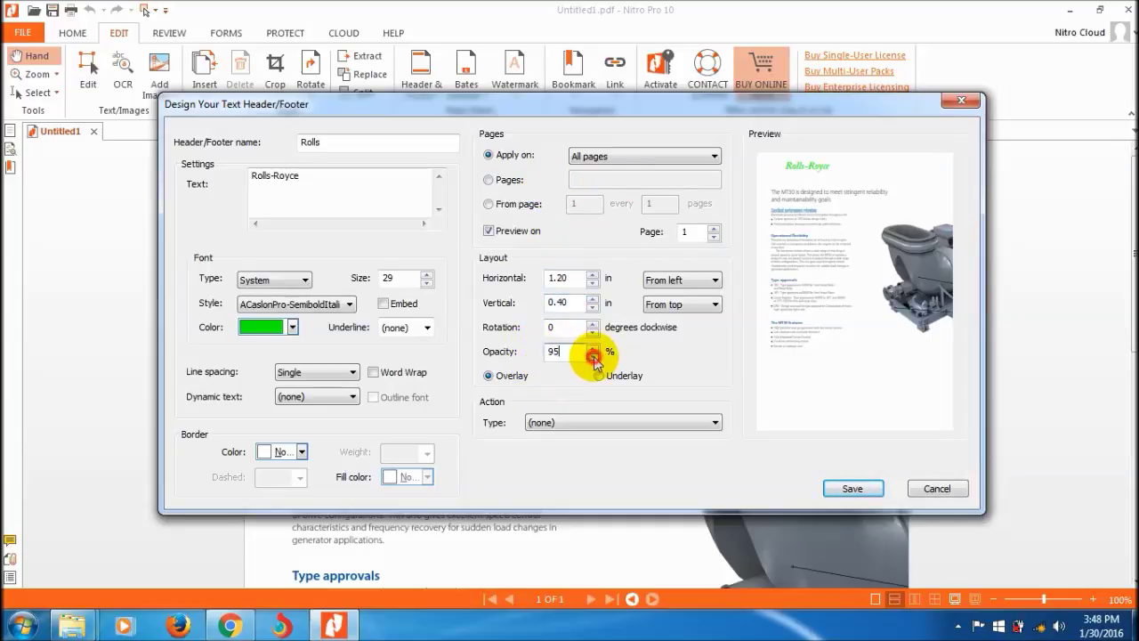
pyautogui.click(587, 356)
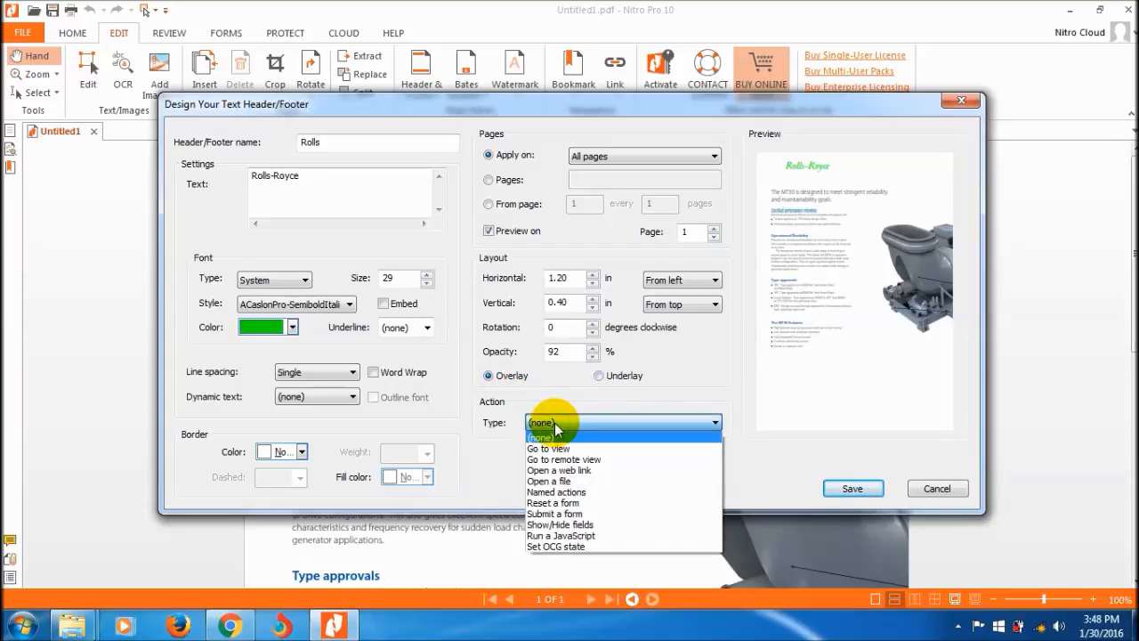
pyautogui.click(558, 470)
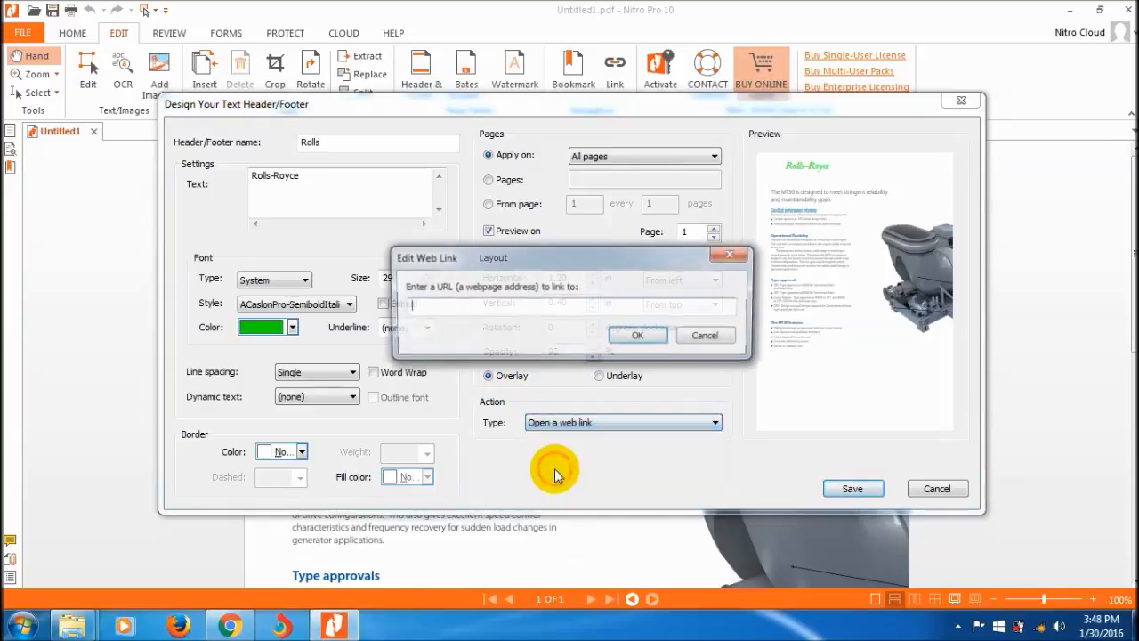
pyautogui.write('h')
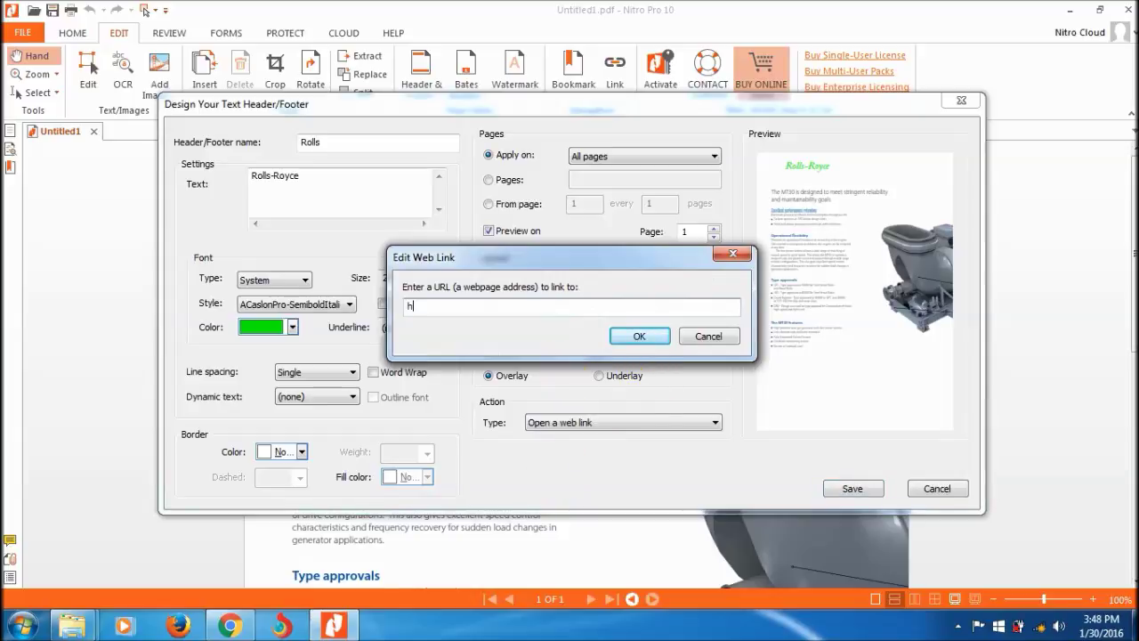
pyautogui.write('ttp://')
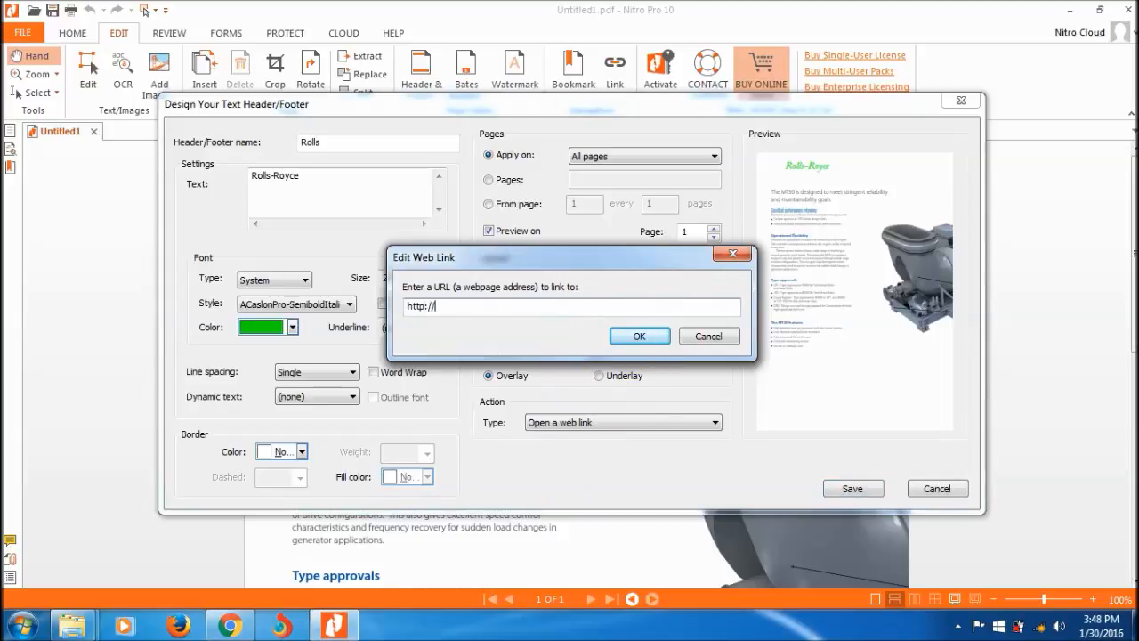
pyautogui.write('www.google.com')
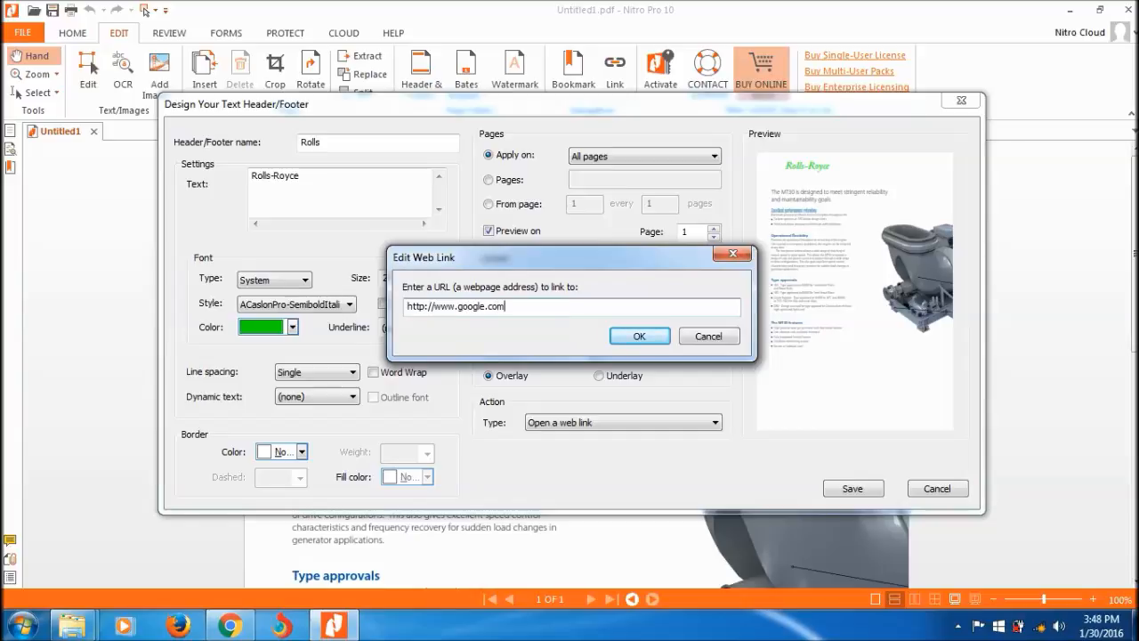
pyautogui.click(639, 335)
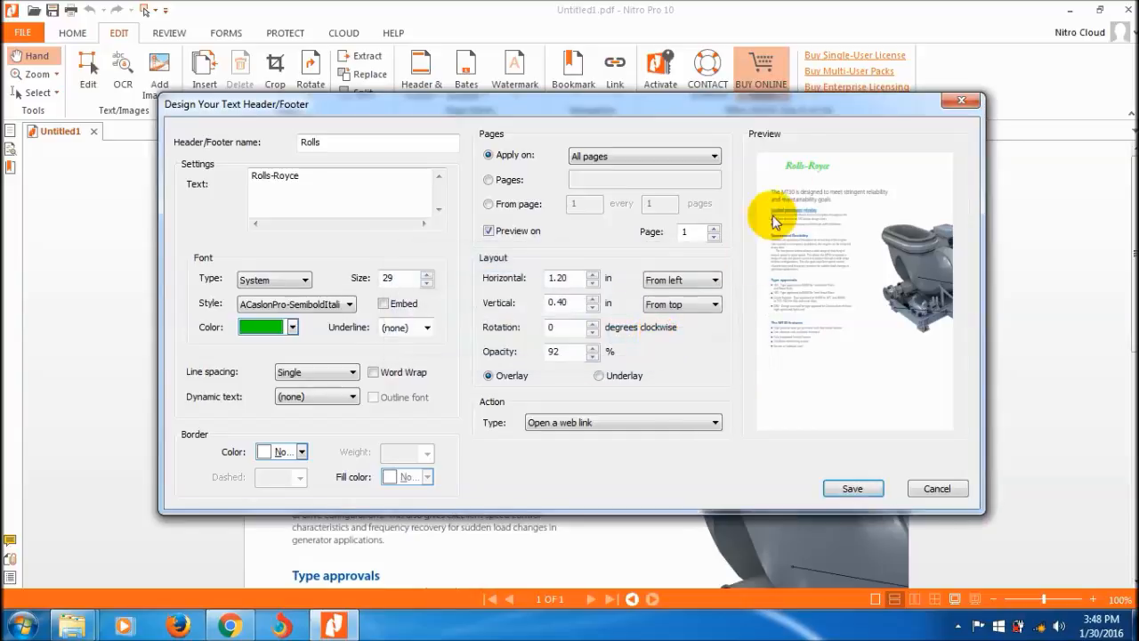
pyautogui.moveTo(576, 236)
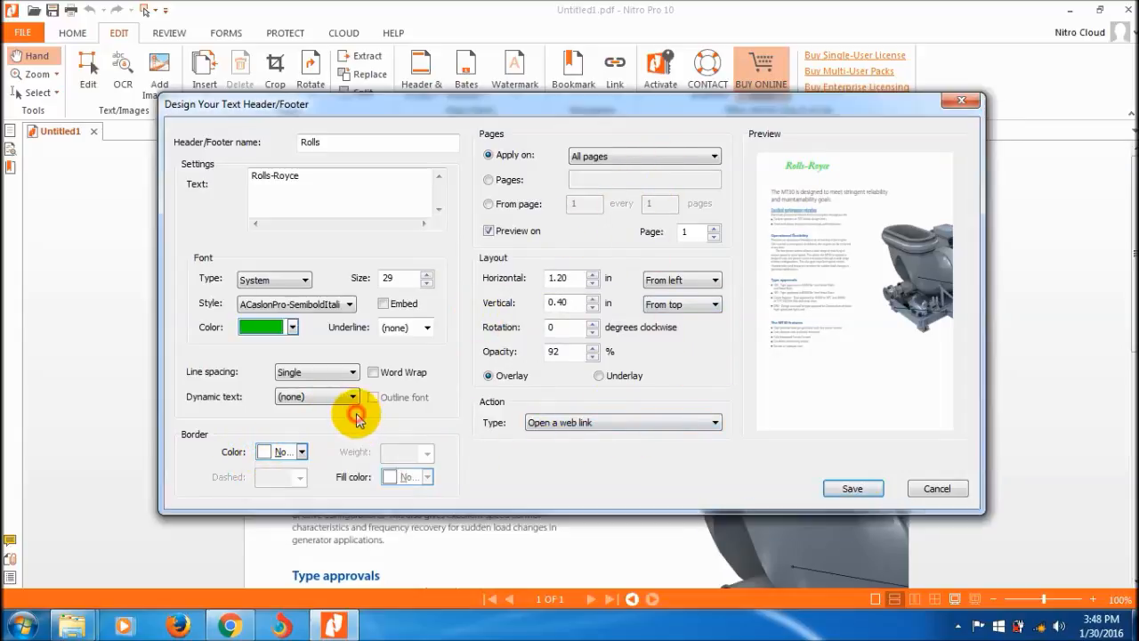
pyautogui.click(425, 327)
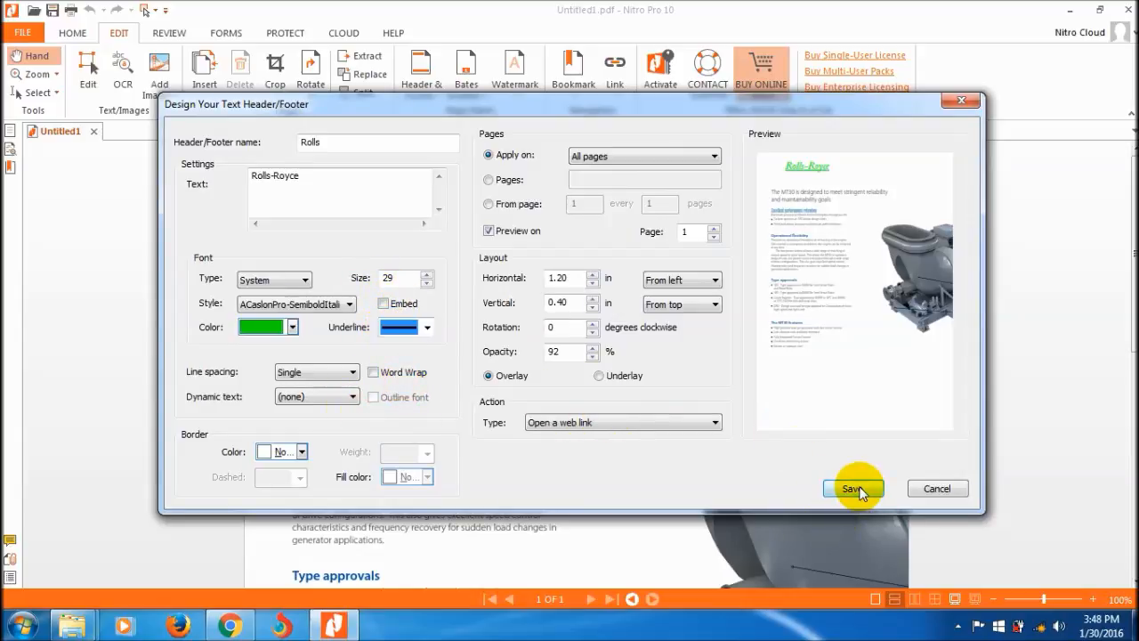
# - Save the Rolls header design and apply it to the MT30 brochure page
pyautogui.click(855, 488)
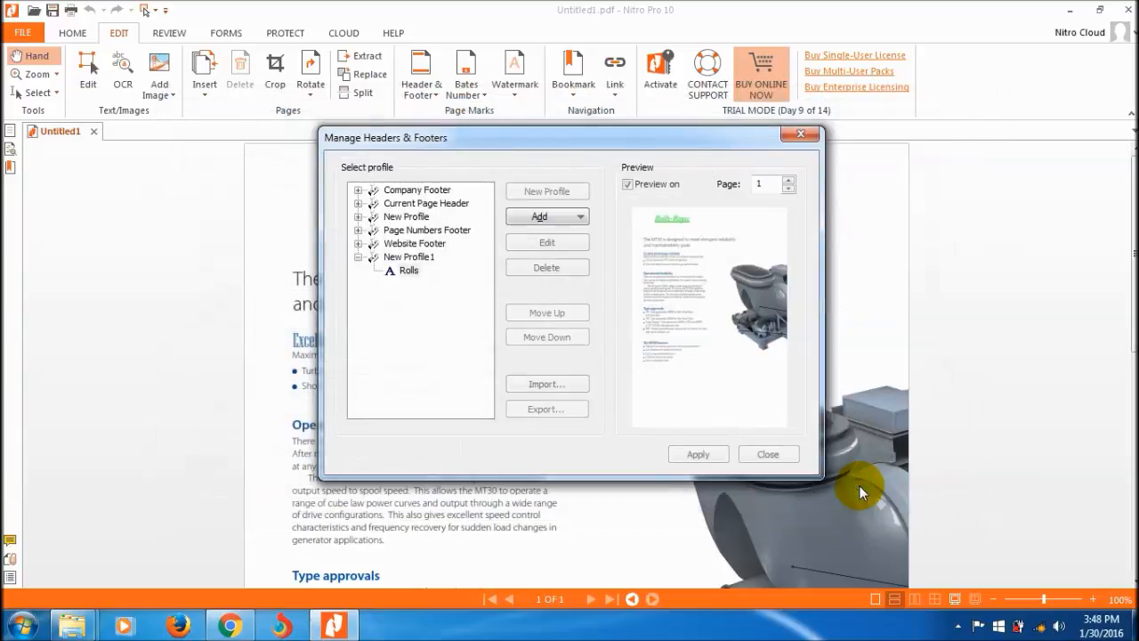
pyautogui.click(409, 270)
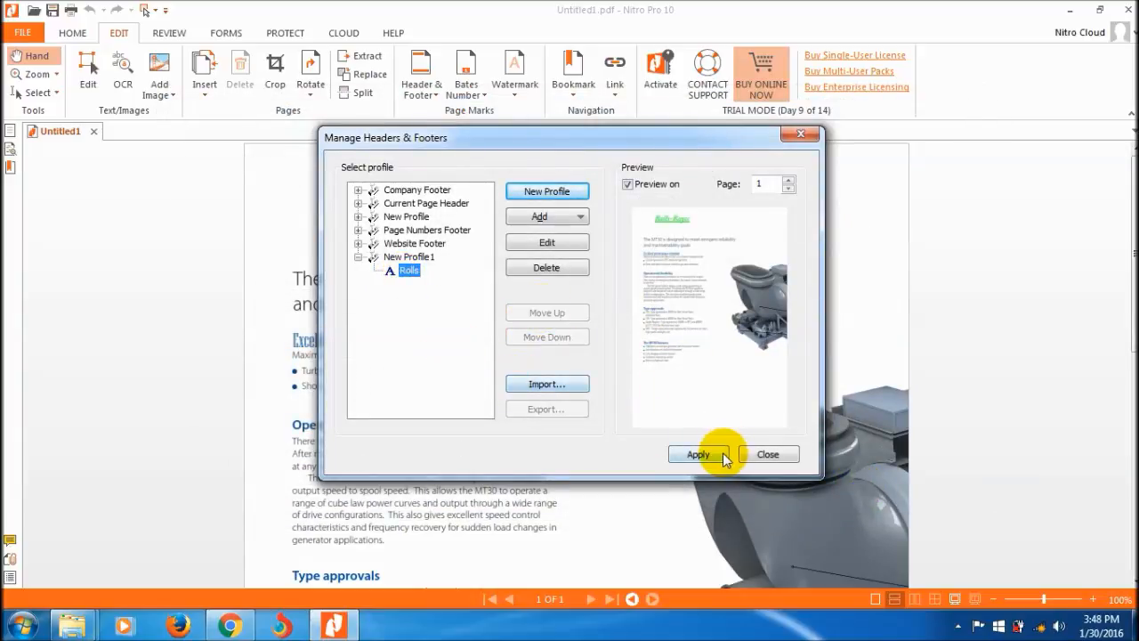
pyautogui.click(697, 454)
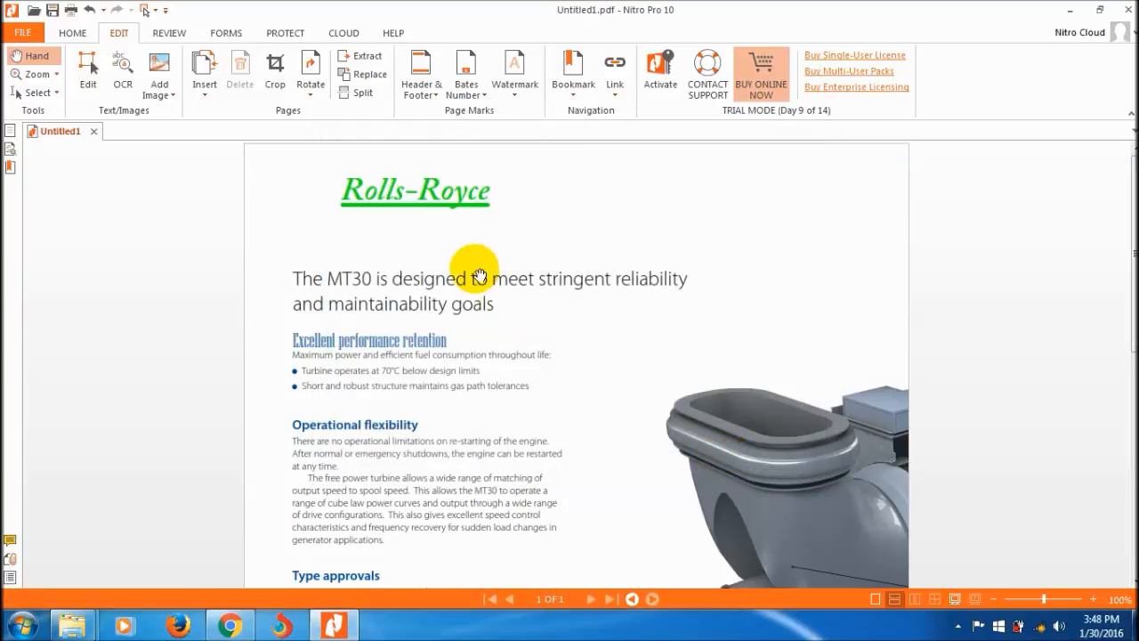
pyautogui.moveTo(413, 190)
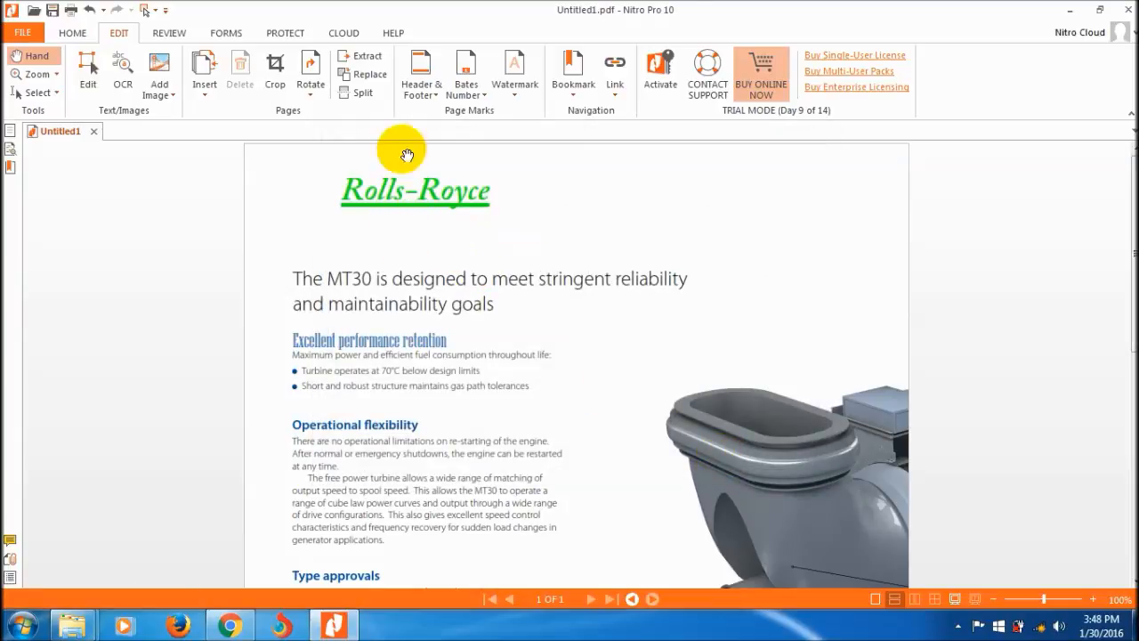
pyautogui.moveTo(423, 73)
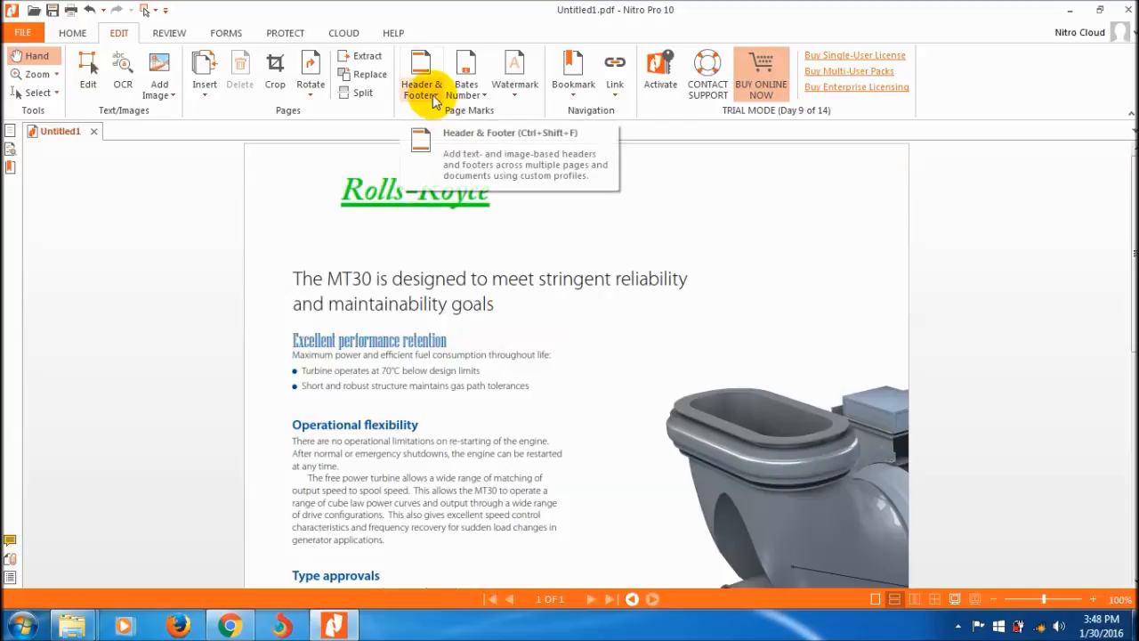
# - Remove all headers and footers from the document, confirming the prompt
pyautogui.click(425, 74)
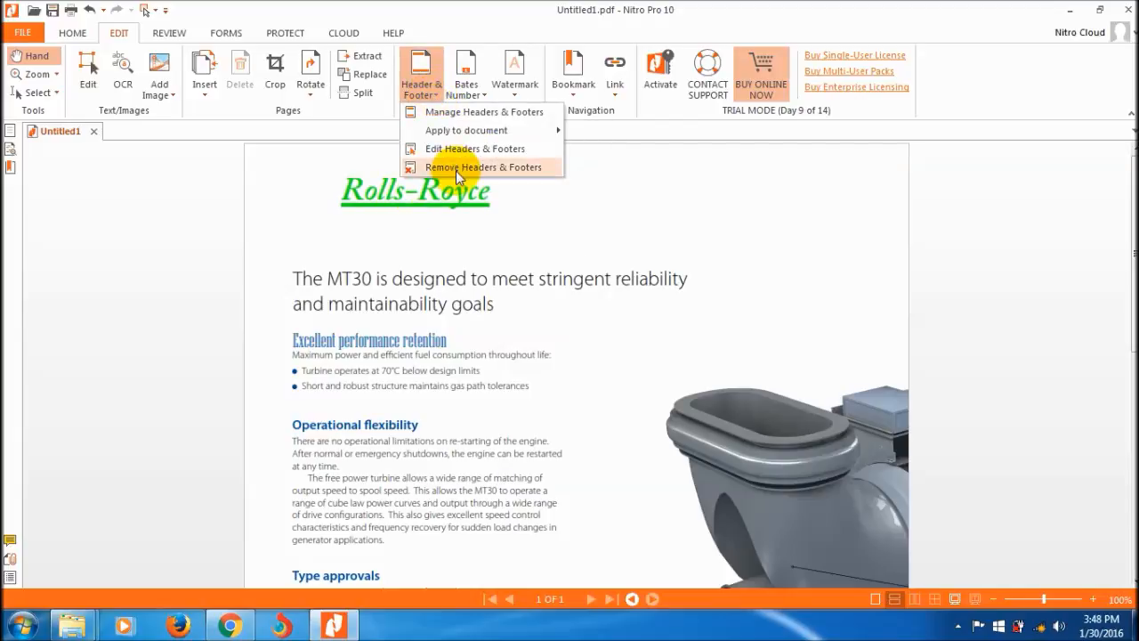
pyautogui.click(482, 166)
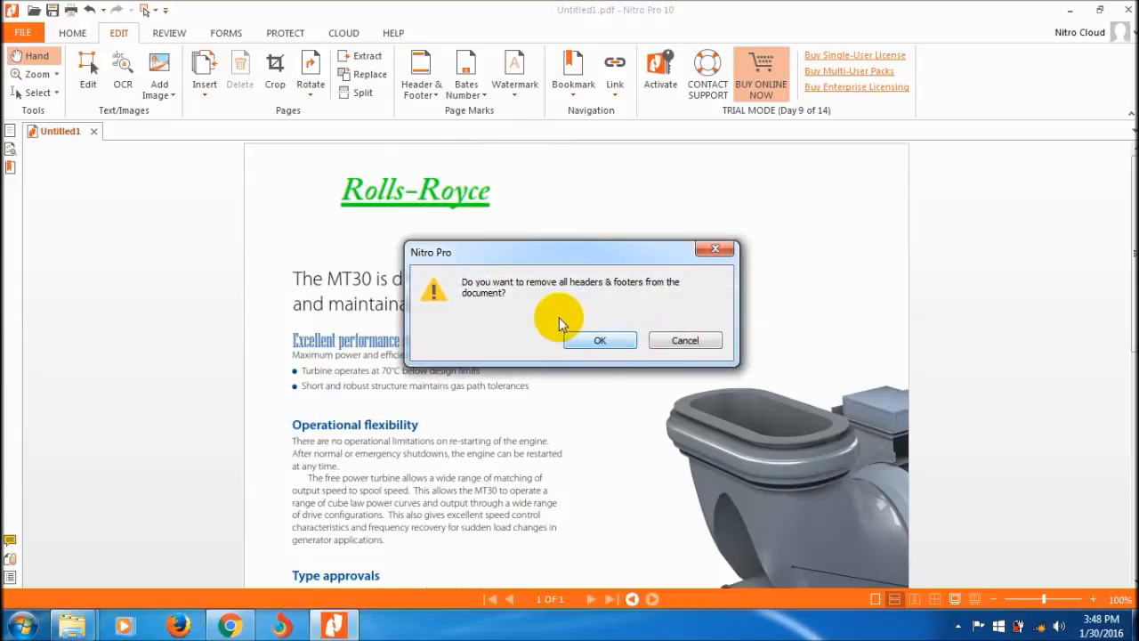
pyautogui.moveTo(505, 294)
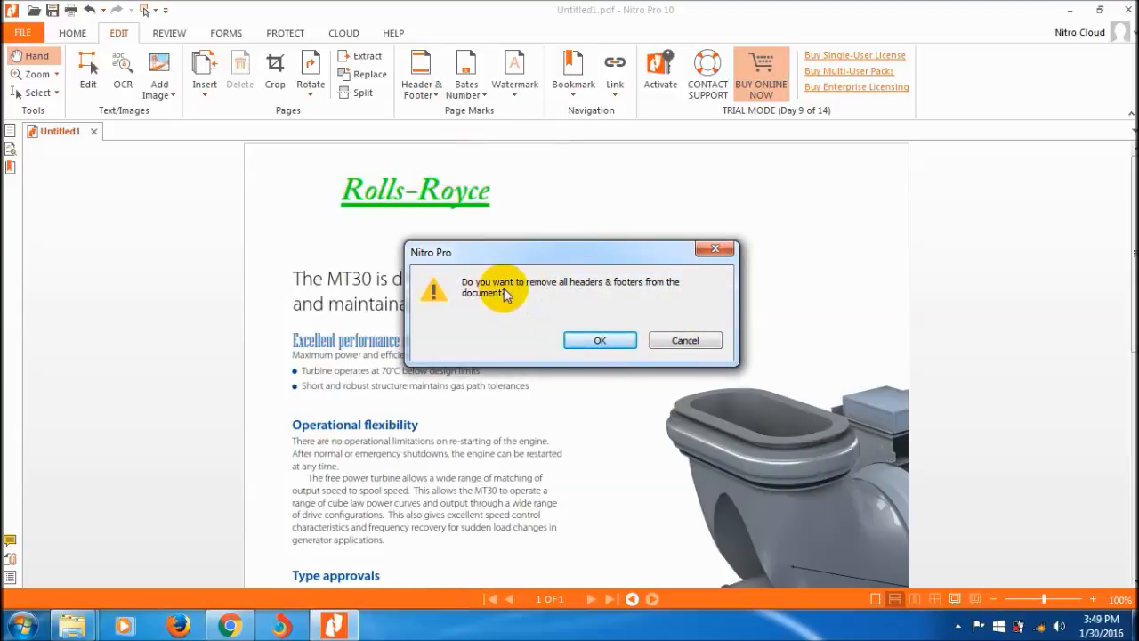
pyautogui.moveTo(635, 303)
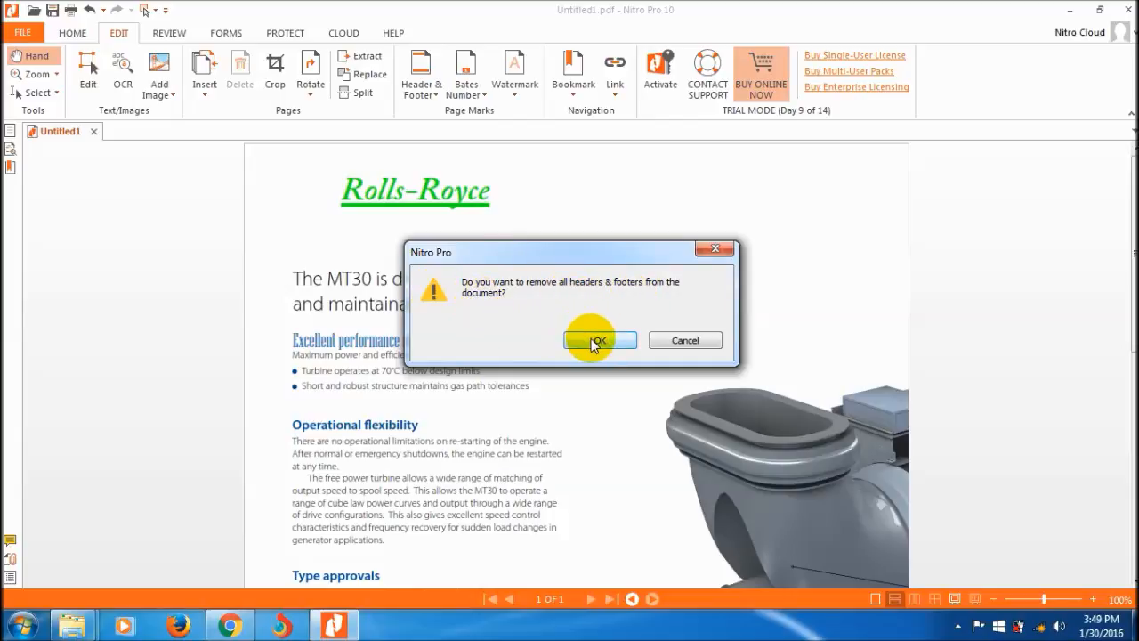
pyautogui.click(598, 340)
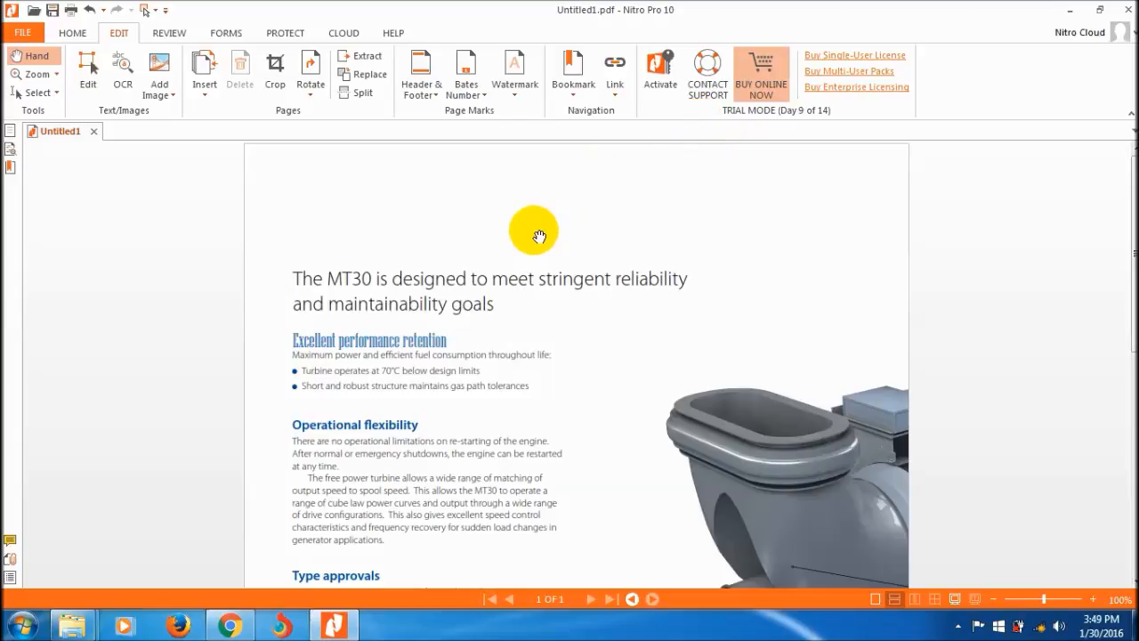
pyautogui.moveTo(672, 144)
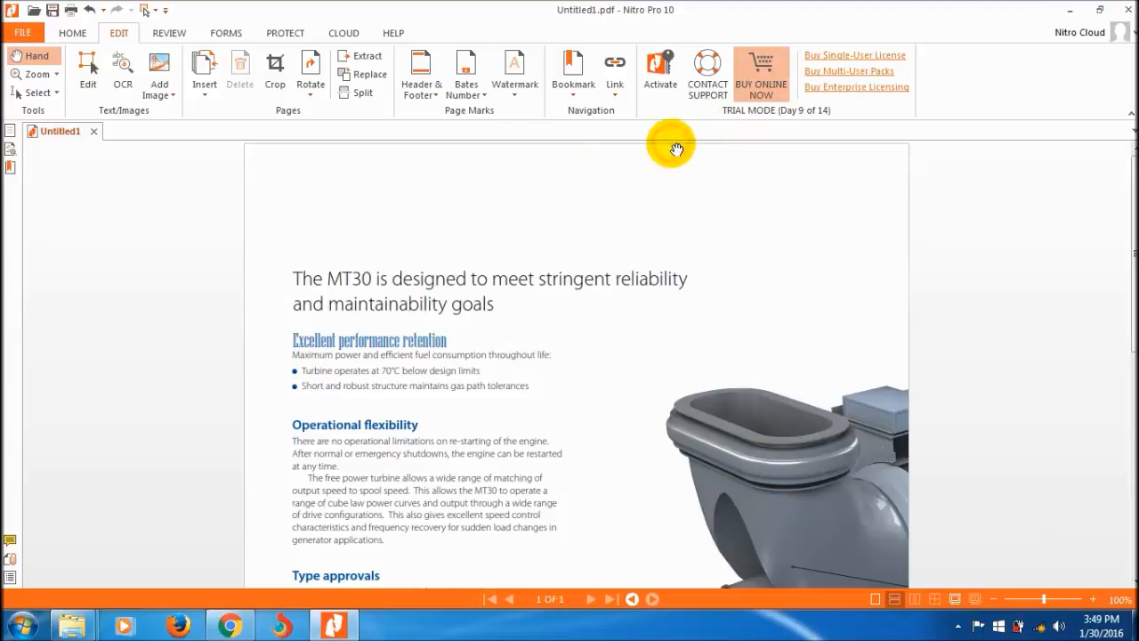
pyautogui.moveTo(537, 215)
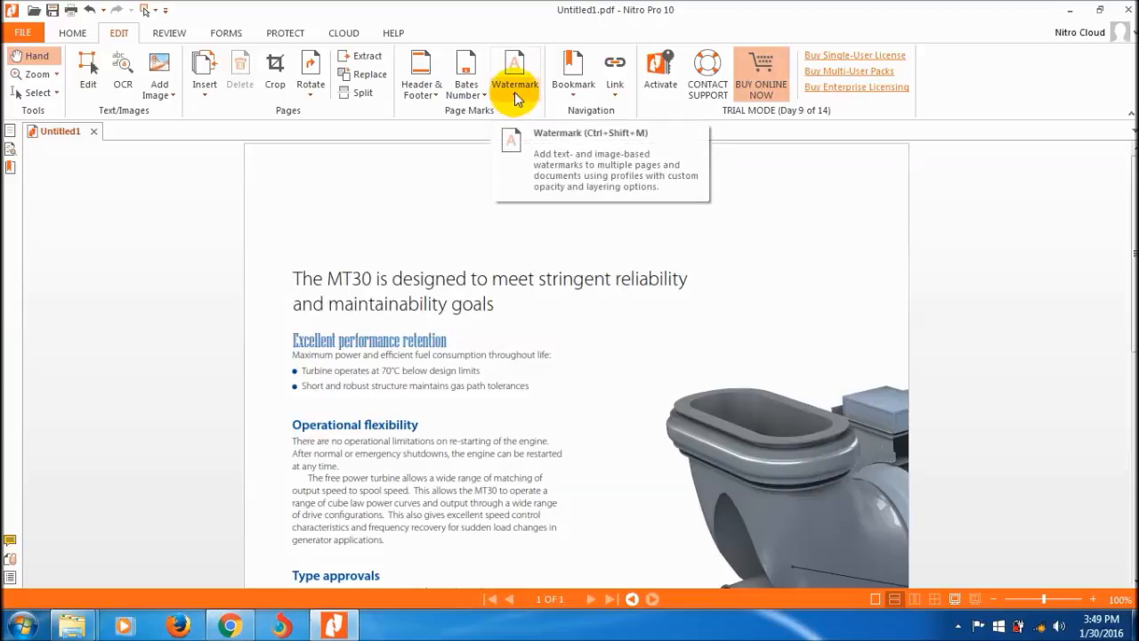
pyautogui.moveTo(479, 143)
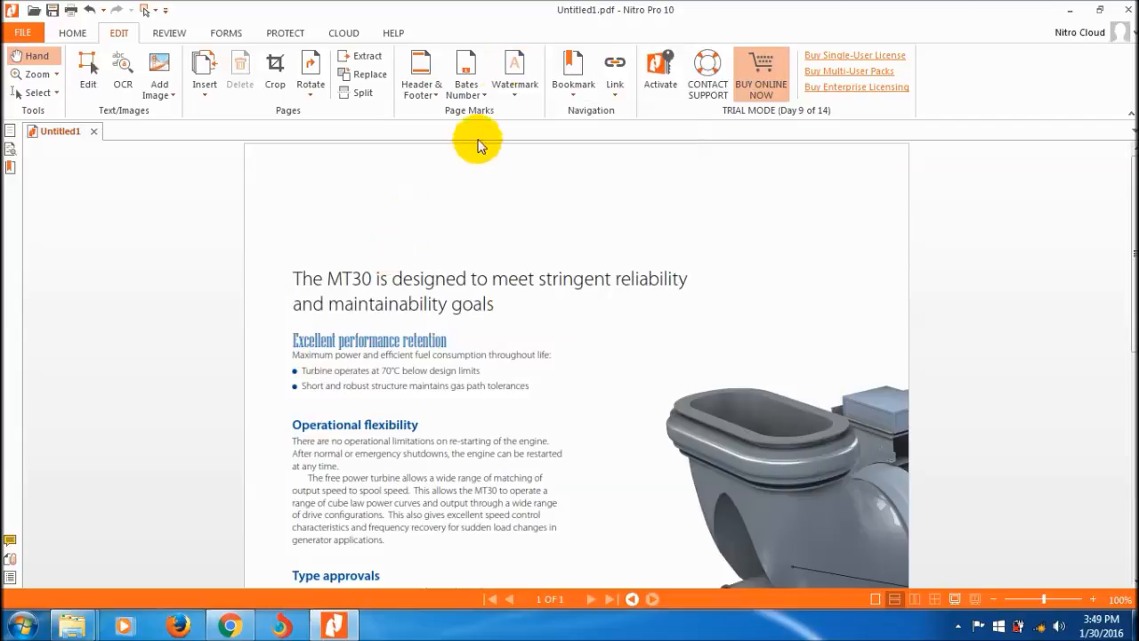
pyautogui.moveTo(515, 70)
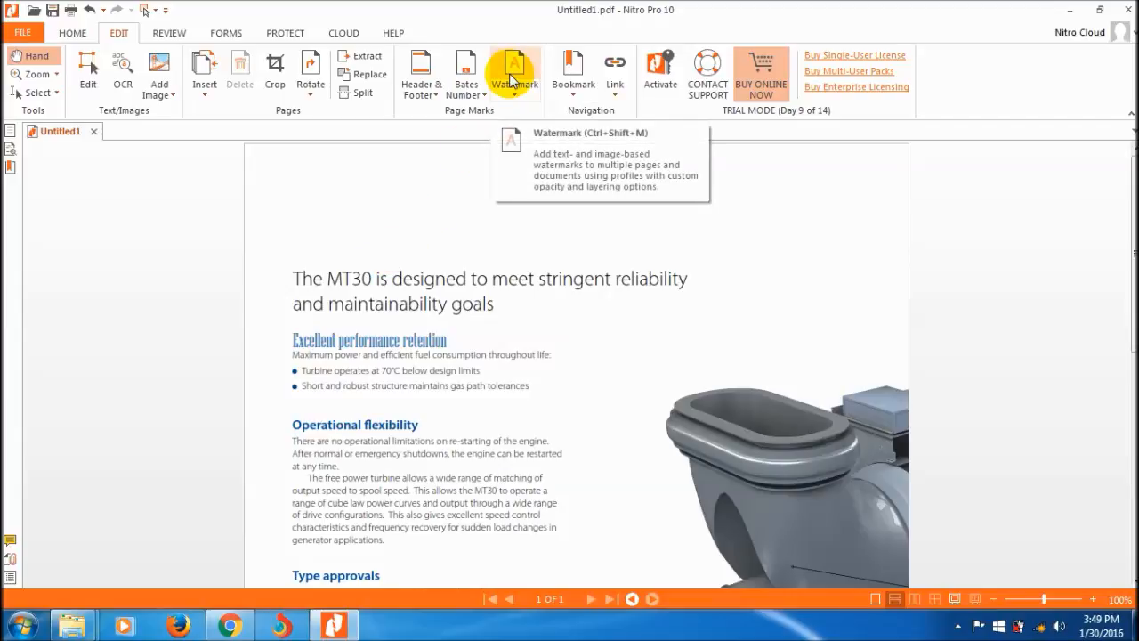
pyautogui.moveTo(499, 114)
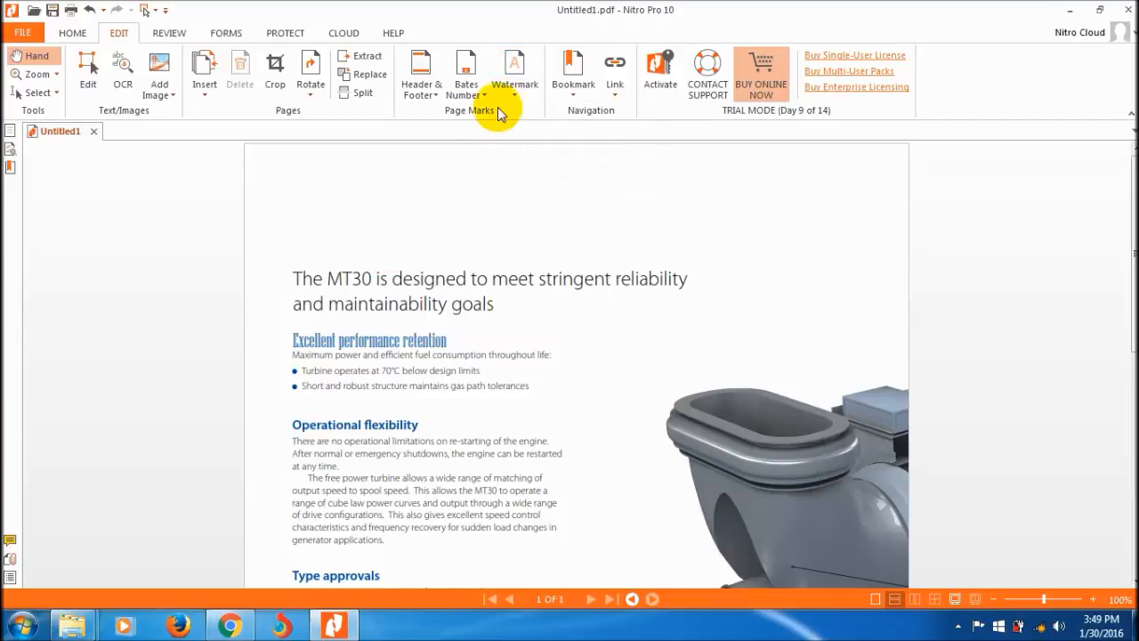
pyautogui.moveTo(534, 267)
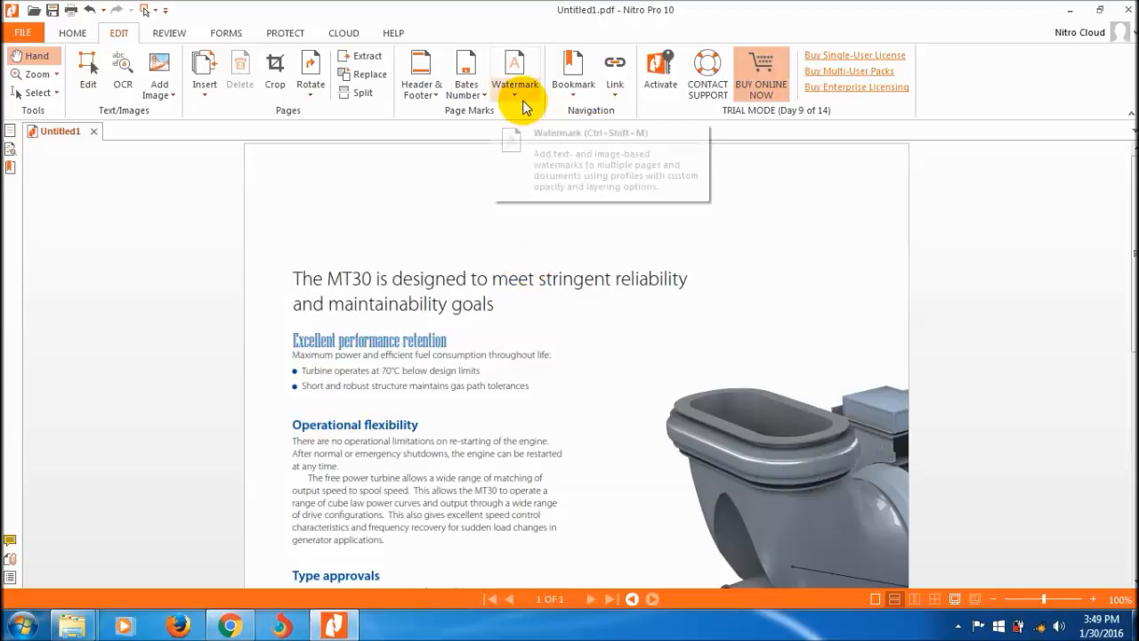
# - Expand the Watermark options on the Edit tab
pyautogui.click(515, 76)
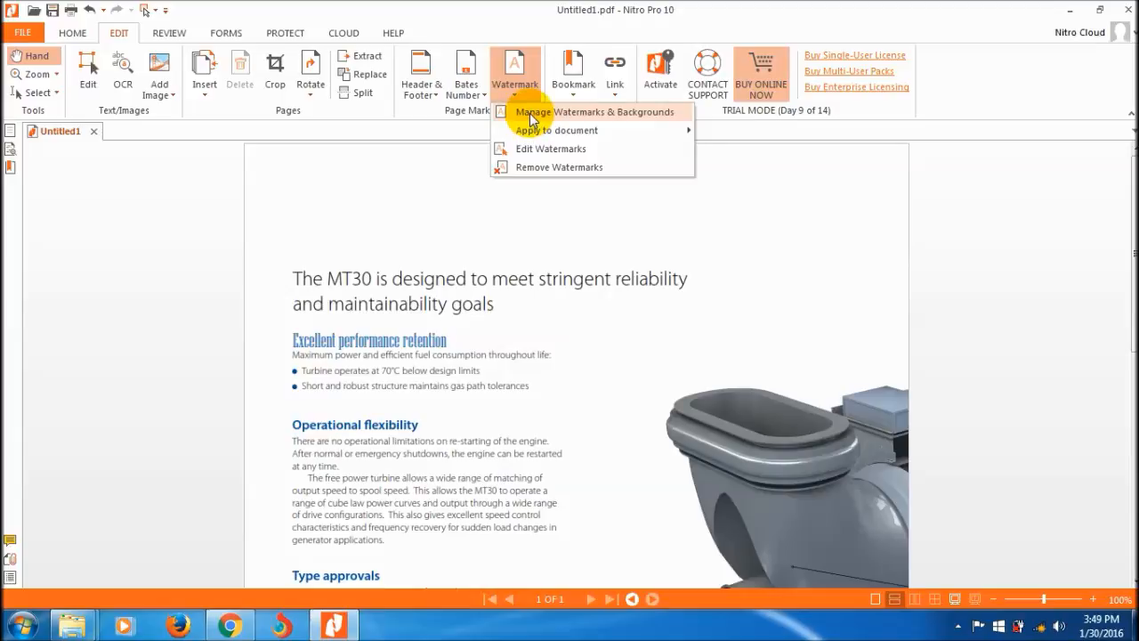
# - Create a new watermark profile in the manager and start a text watermark for it
pyautogui.click(584, 111)
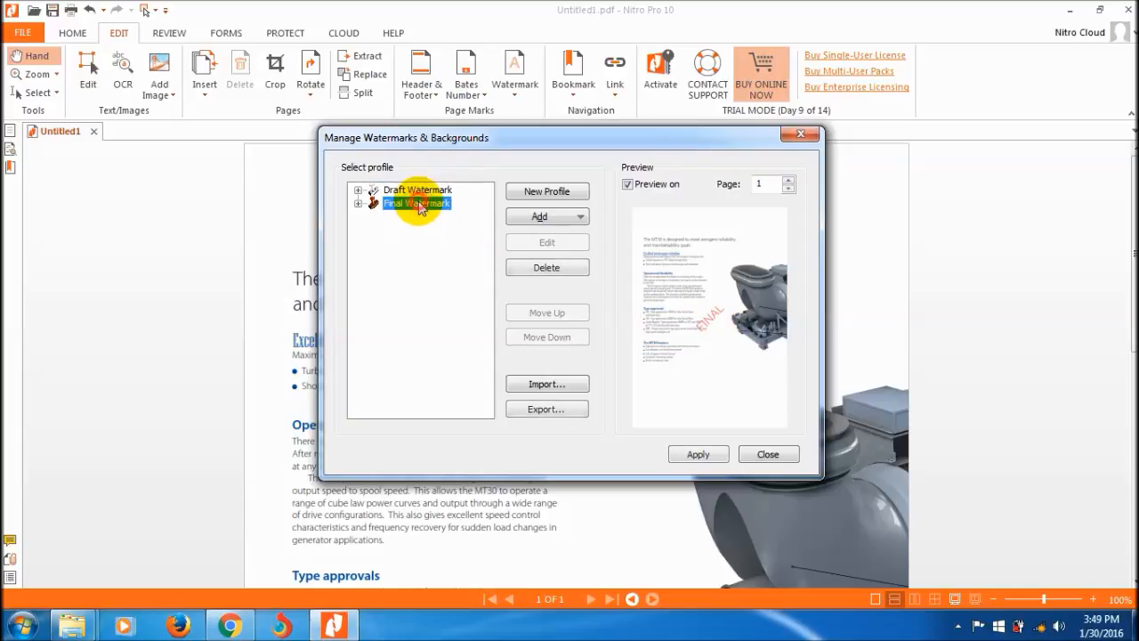
pyautogui.click(416, 189)
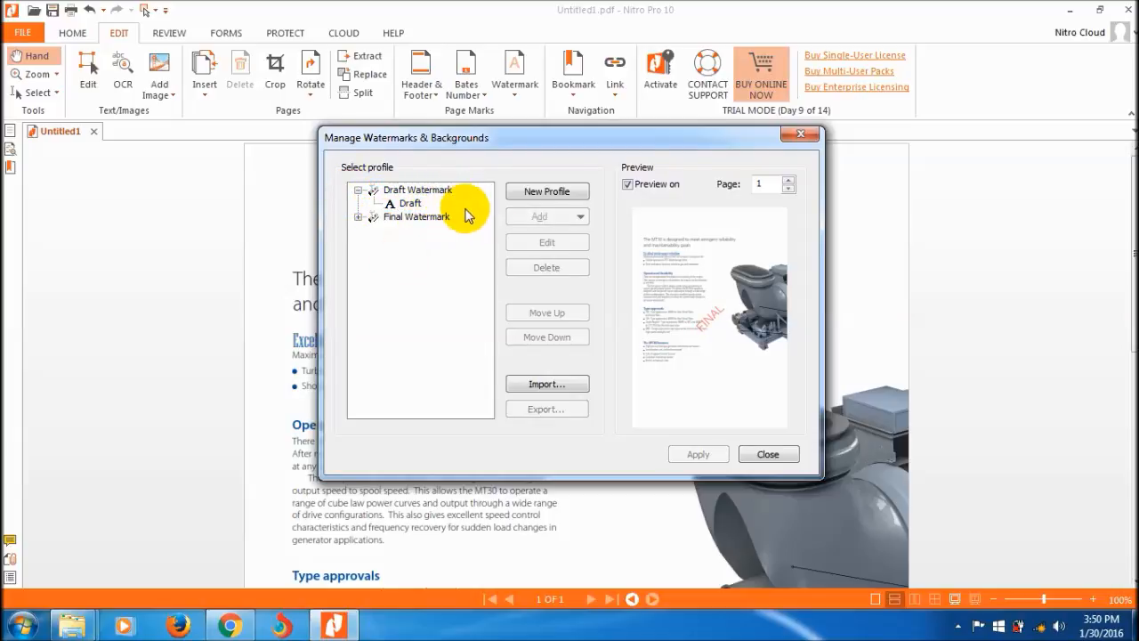
pyautogui.click(546, 190)
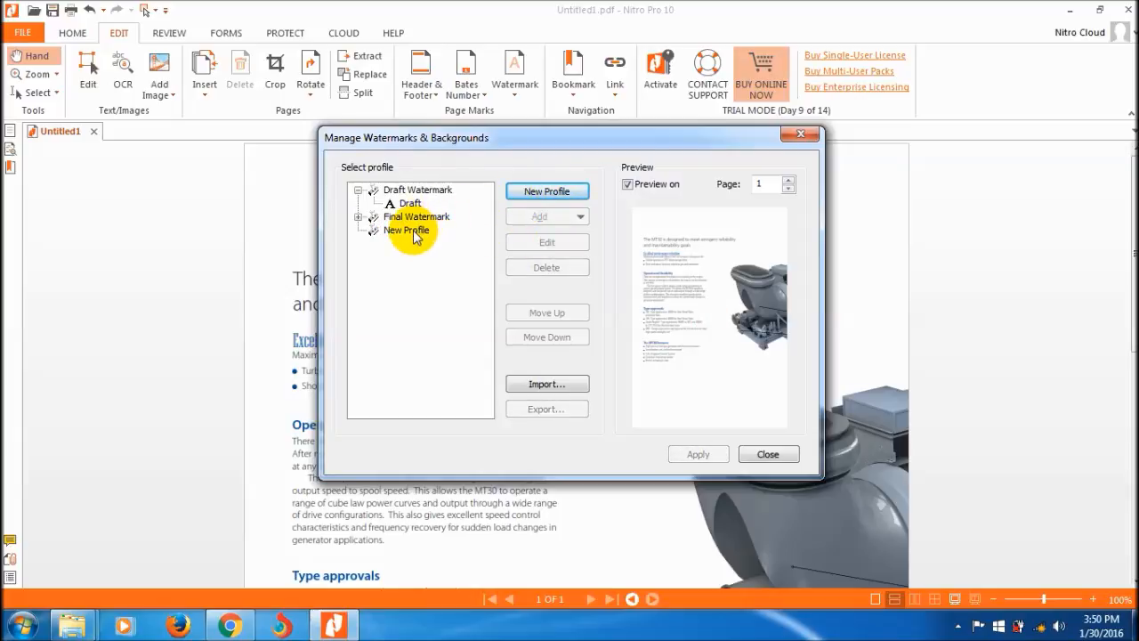
pyautogui.click(546, 216)
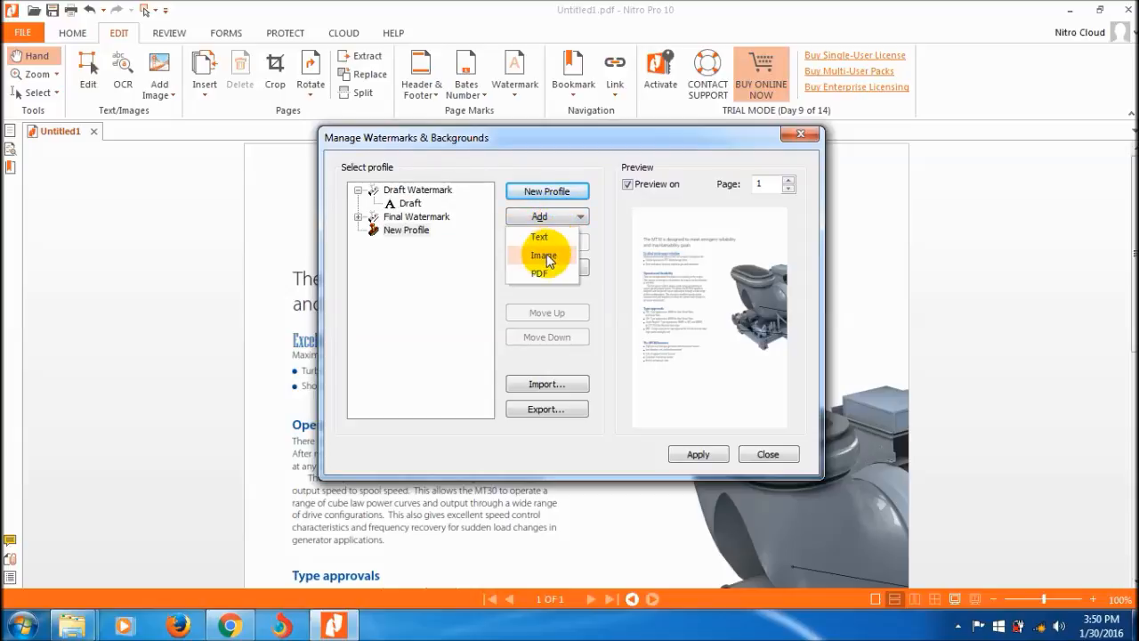
pyautogui.click(539, 255)
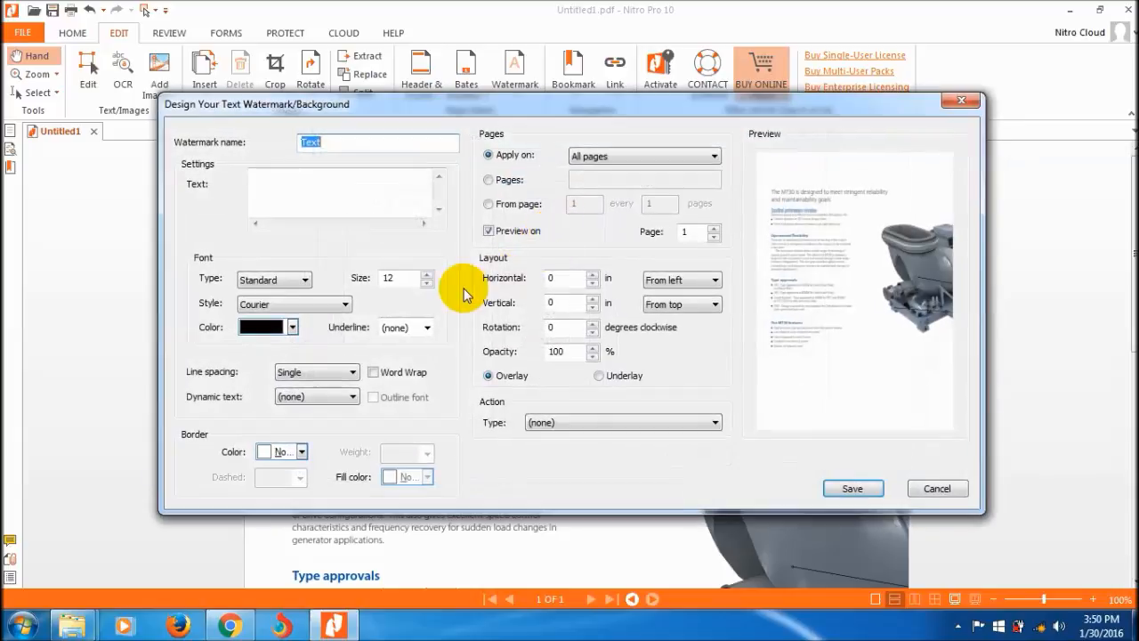
# - Enter 'Rolls-Royce' as watermark text in 72-point Times-BoldItalic
pyautogui.click(360, 194)
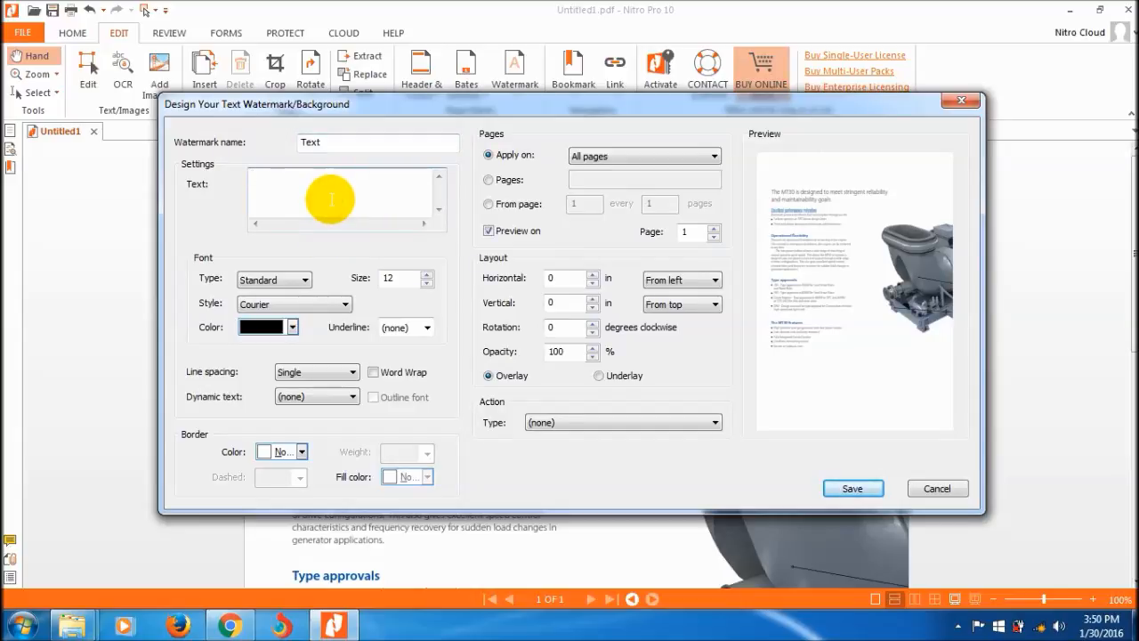
pyautogui.write('Rolls')
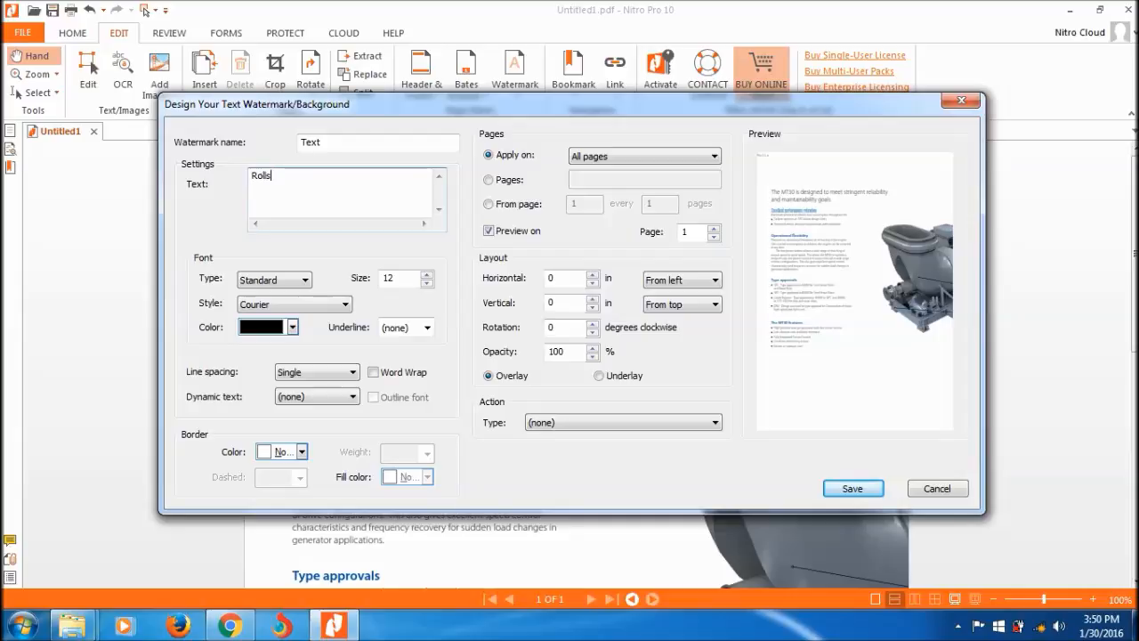
pyautogui.write('-Royce')
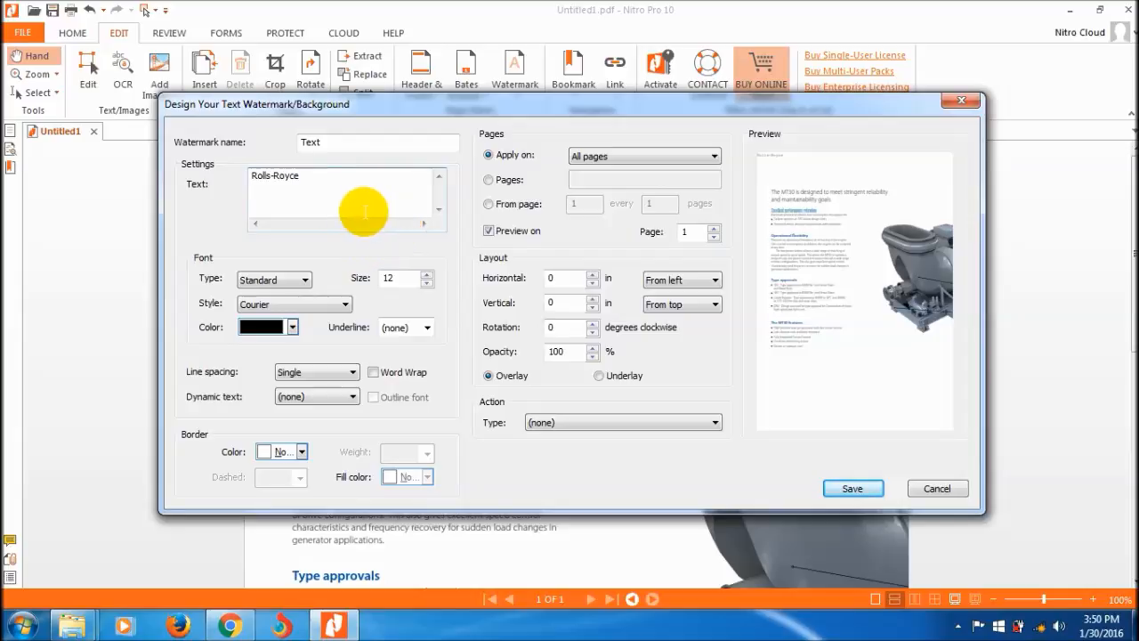
pyautogui.click(306, 278)
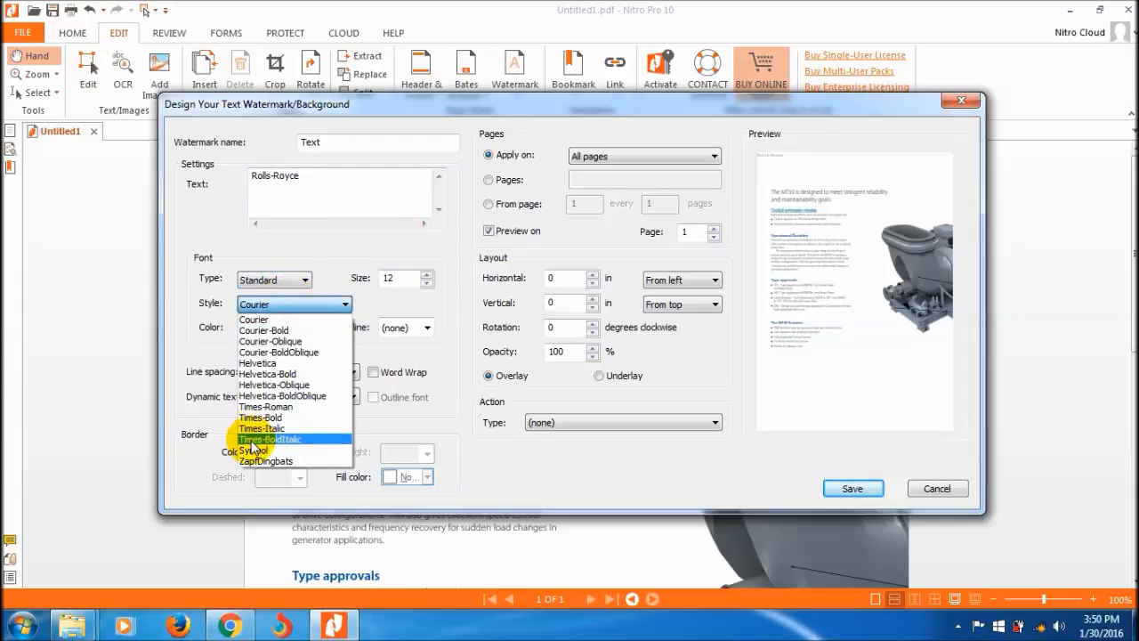
pyautogui.click(271, 438)
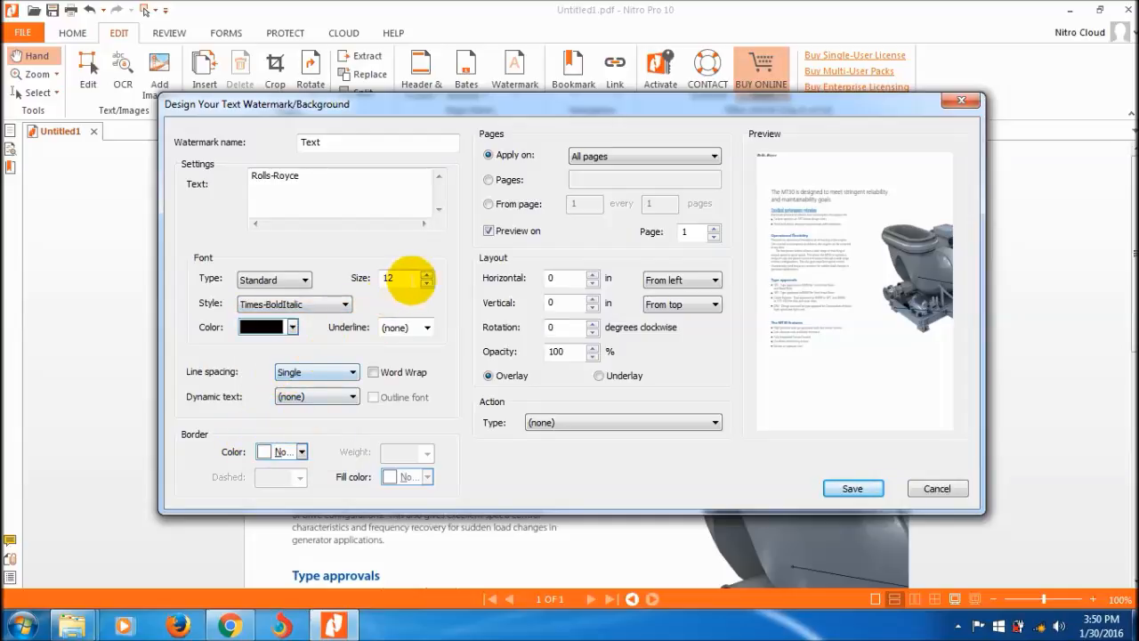
pyautogui.click(427, 273)
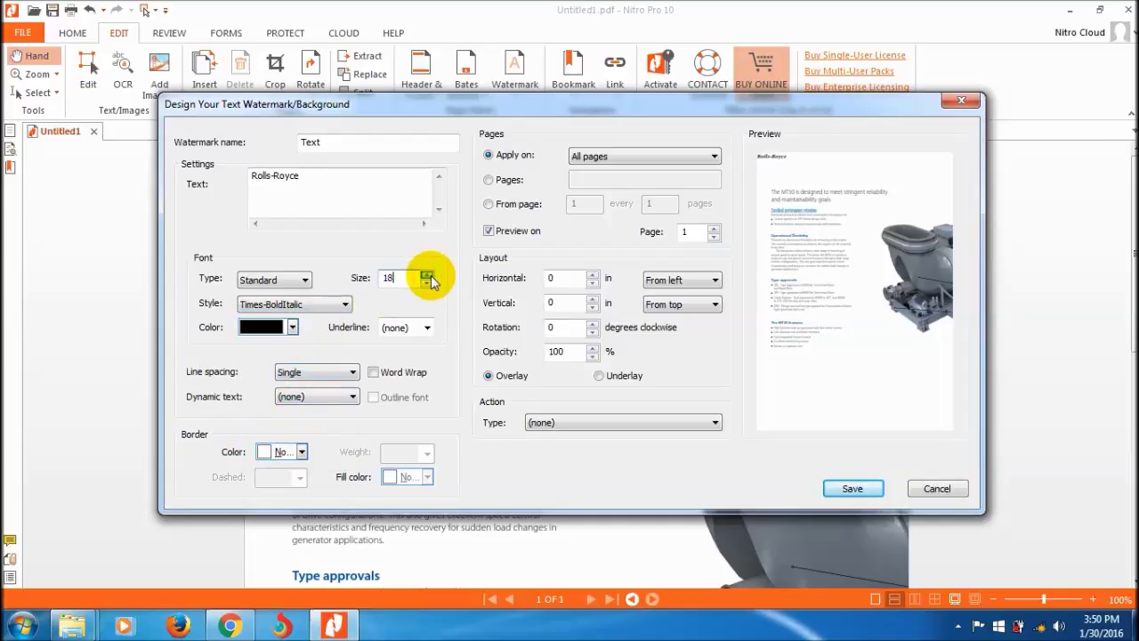
pyautogui.write('60')
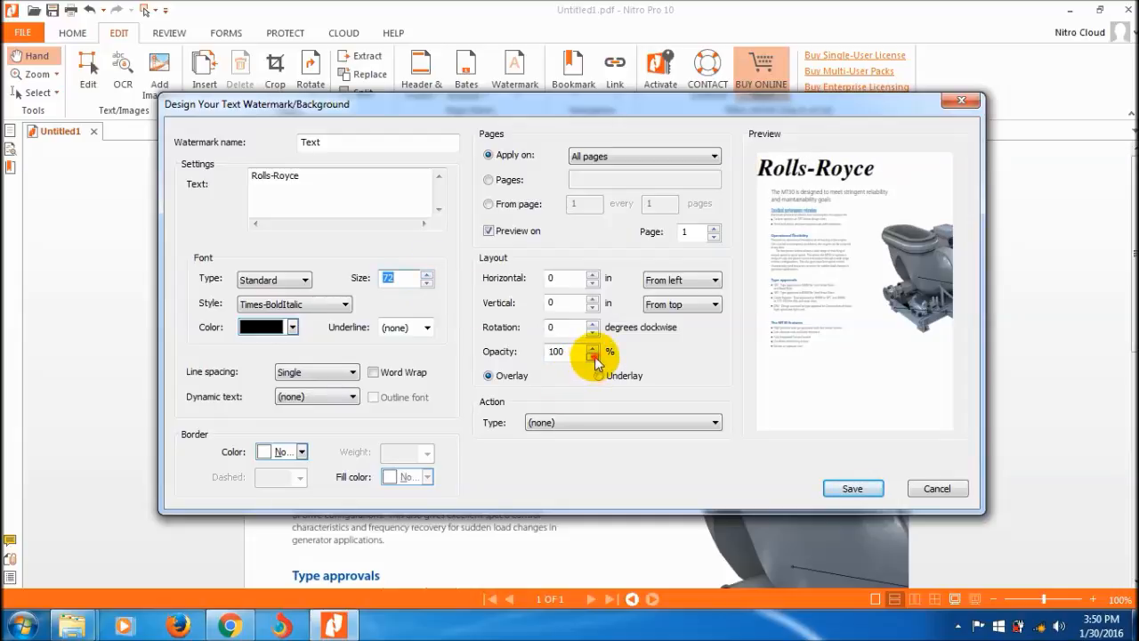
# - Lower the watermark opacity to 35% and set it as an underlay
pyautogui.click(590, 358)
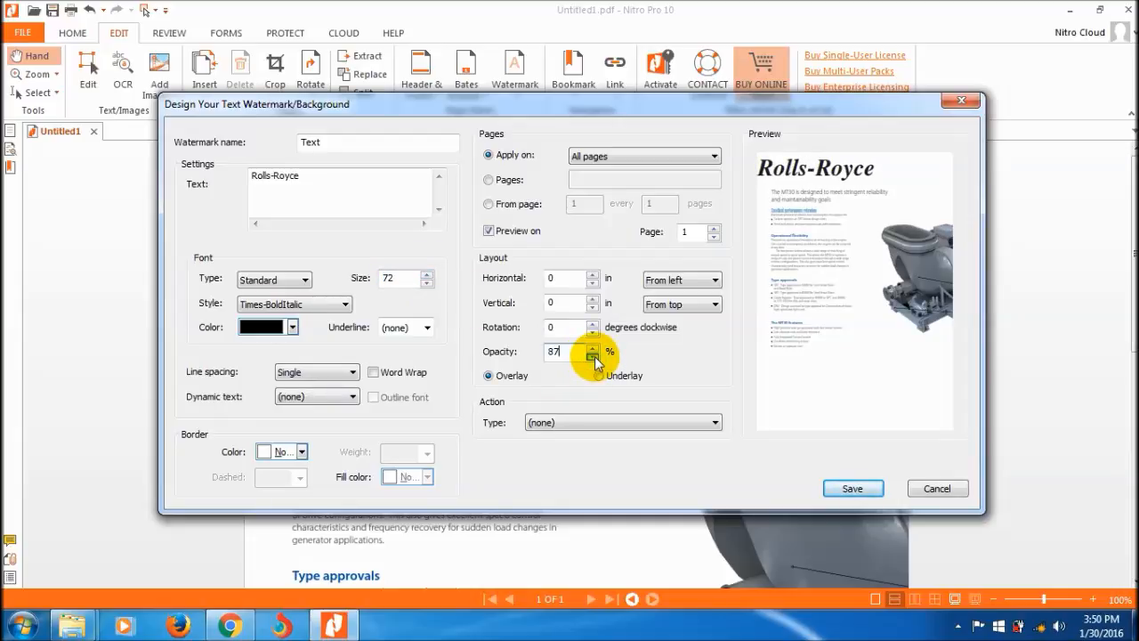
pyautogui.click(591, 358)
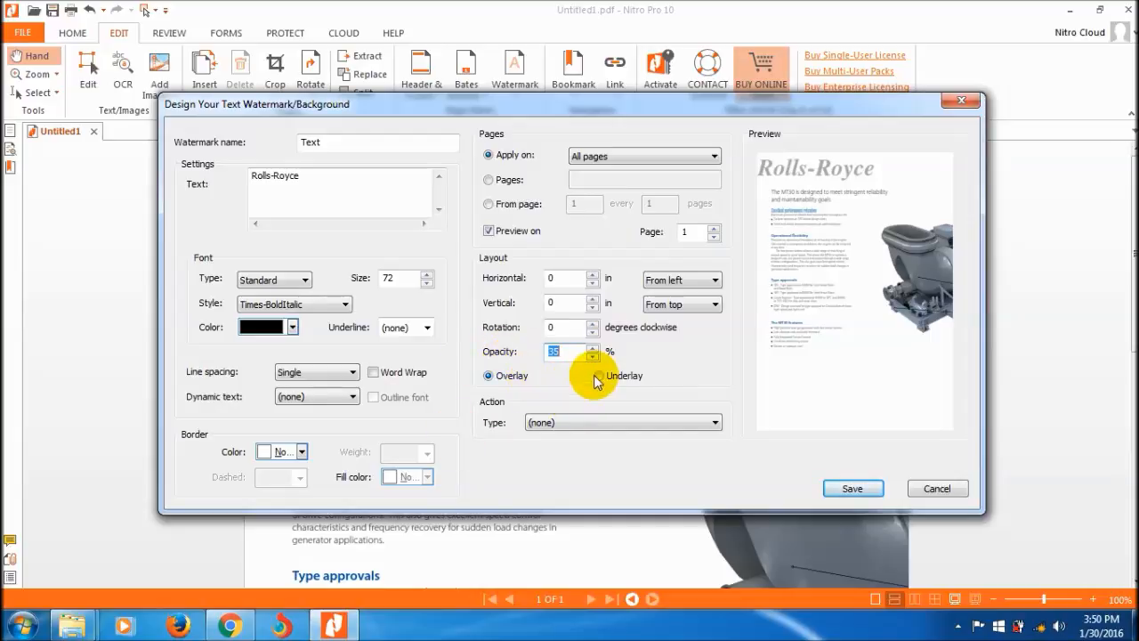
pyautogui.click(596, 376)
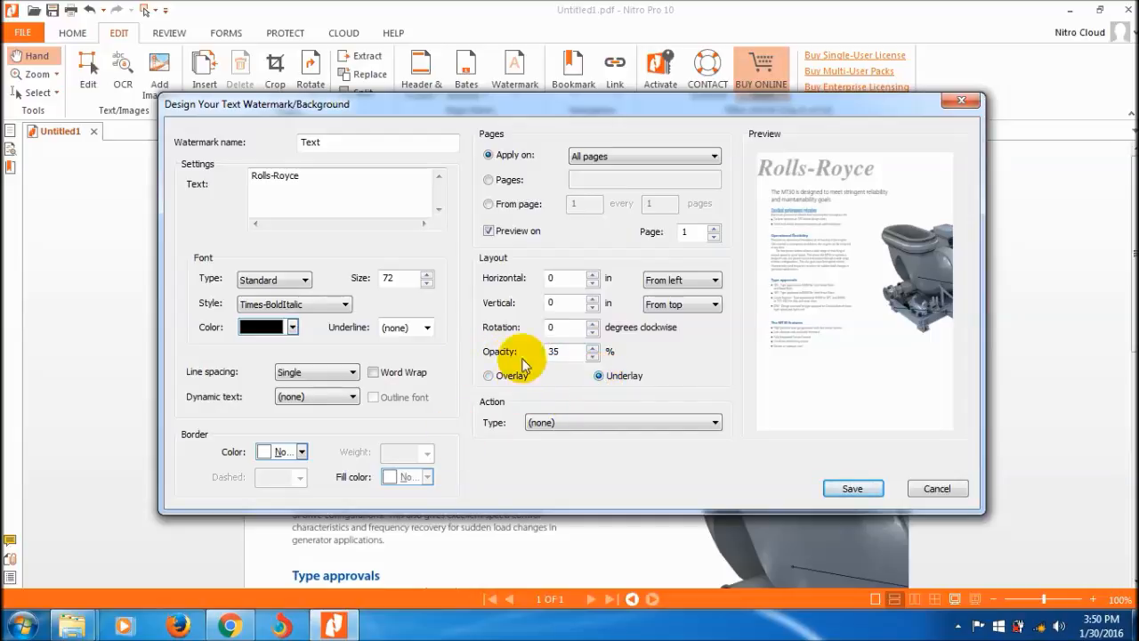
pyautogui.moveTo(516, 294)
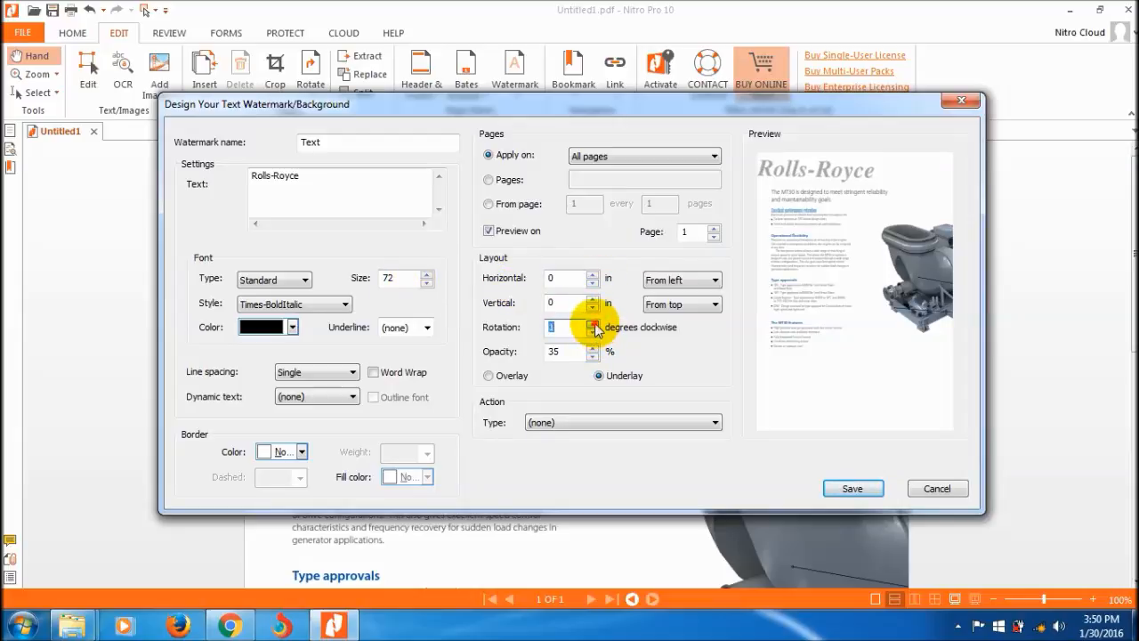
# - Rotate the watermark 23° and offset it 0.20 in horizontally, 2.30 in vertically
pyautogui.click(593, 322)
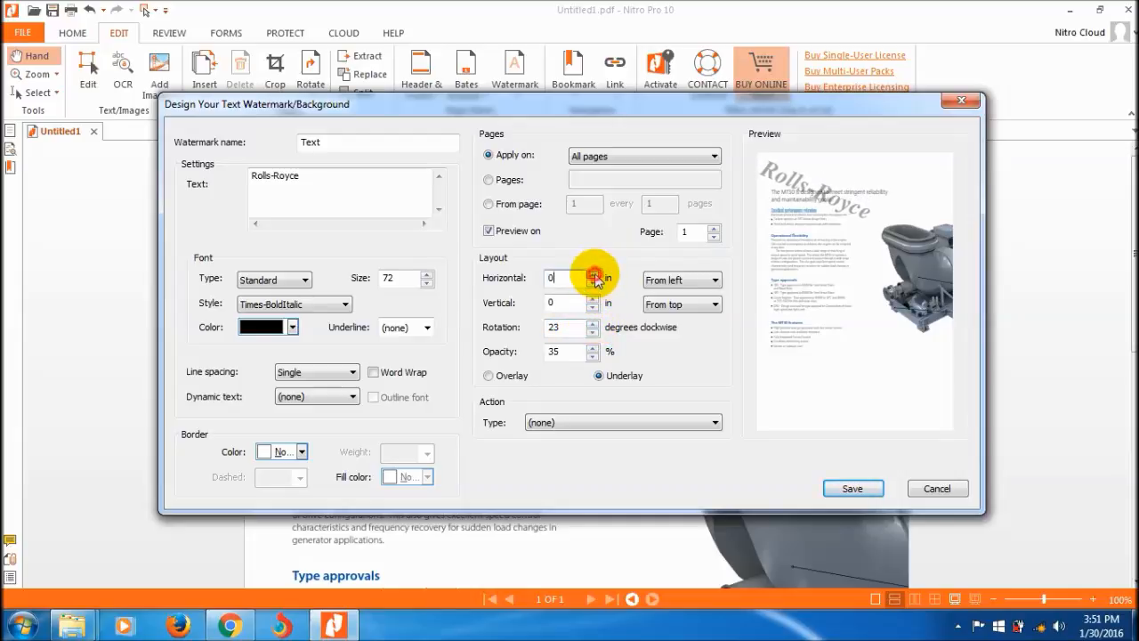
pyautogui.click(591, 274)
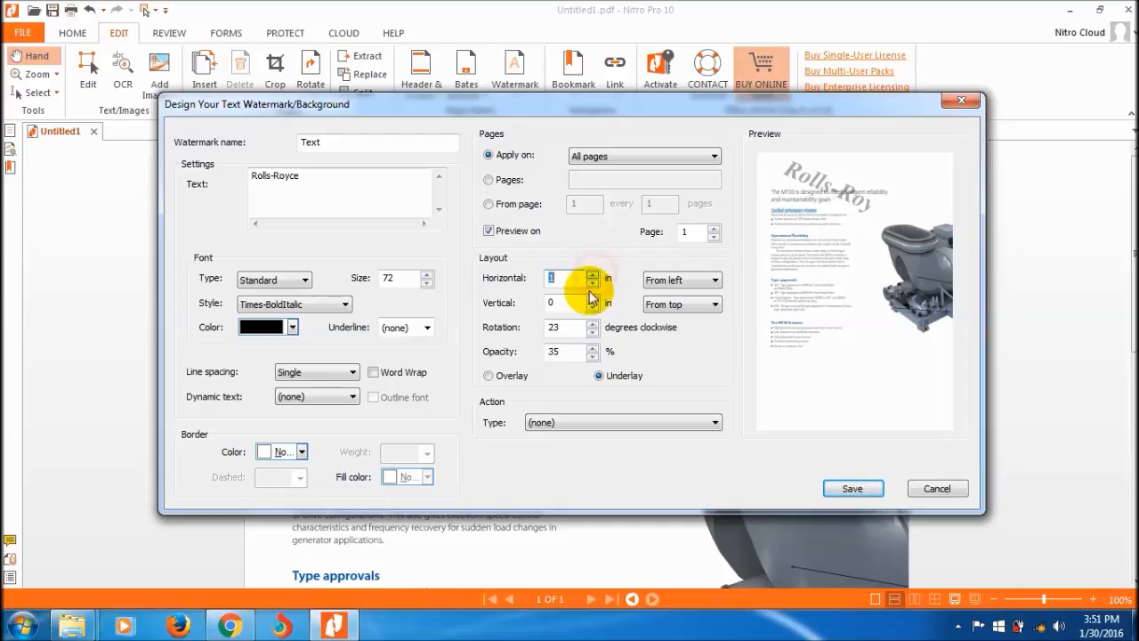
pyautogui.click(591, 284)
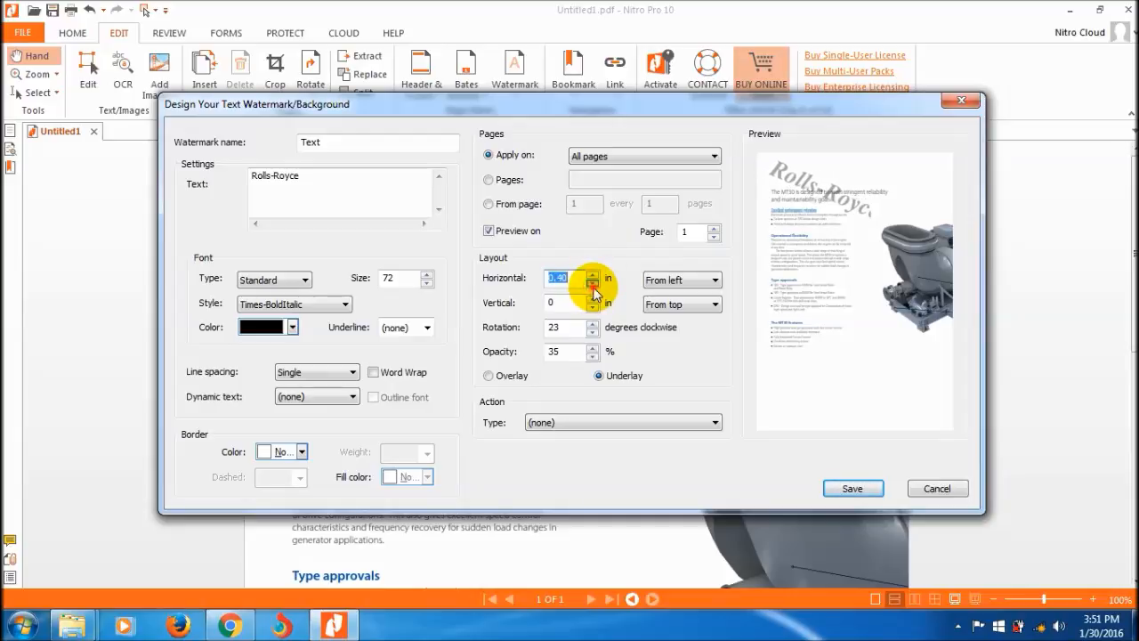
pyautogui.click(591, 299)
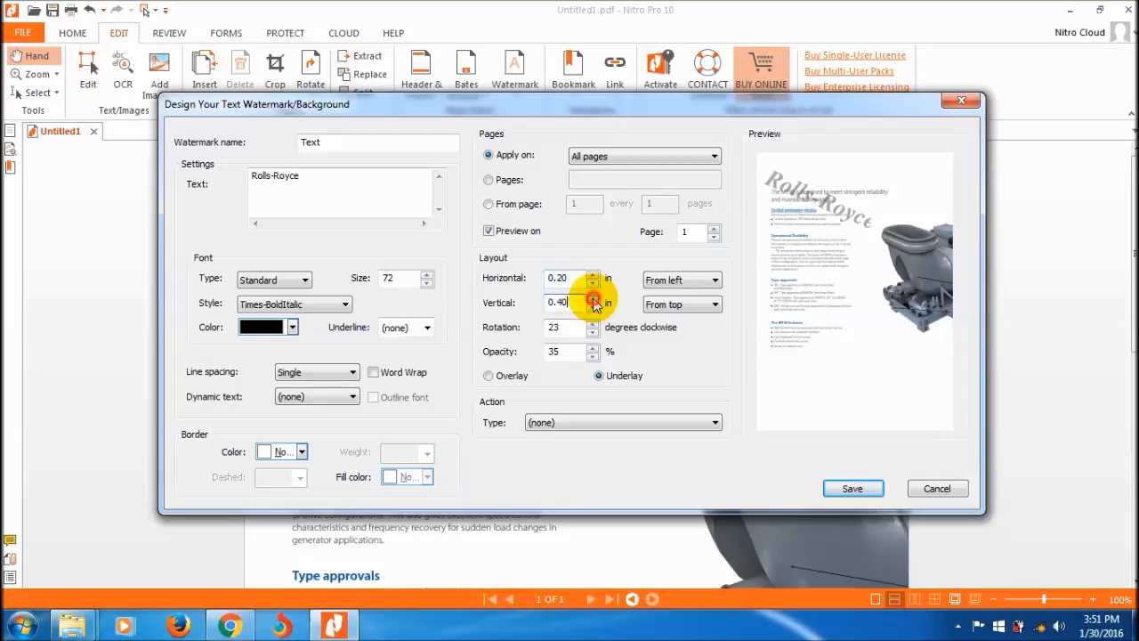
pyautogui.click(592, 297)
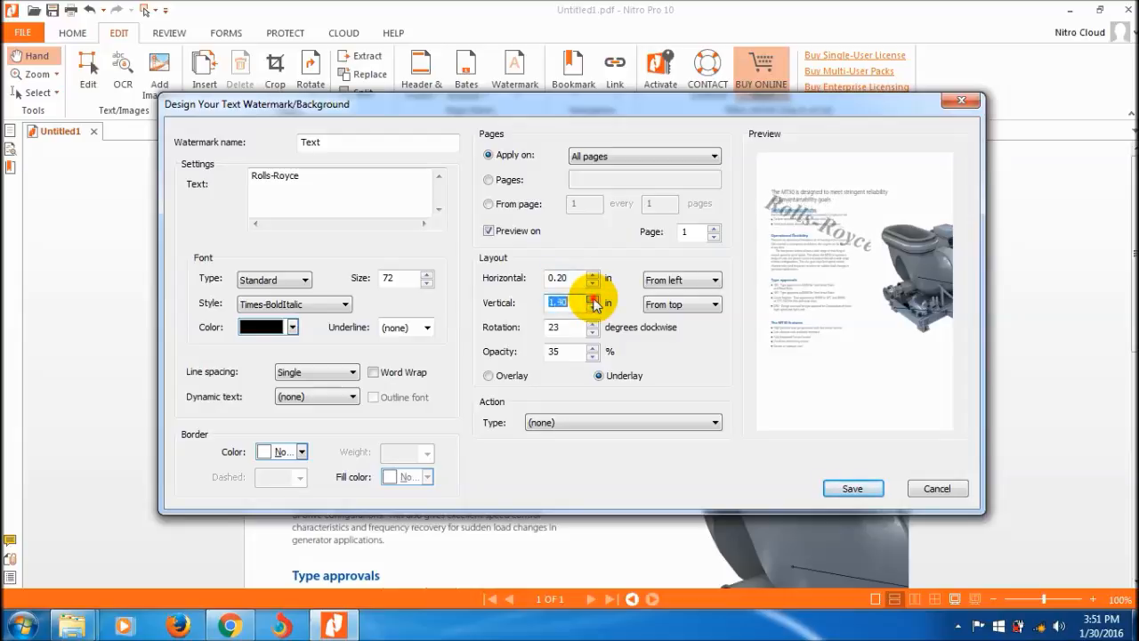
pyautogui.click(593, 299)
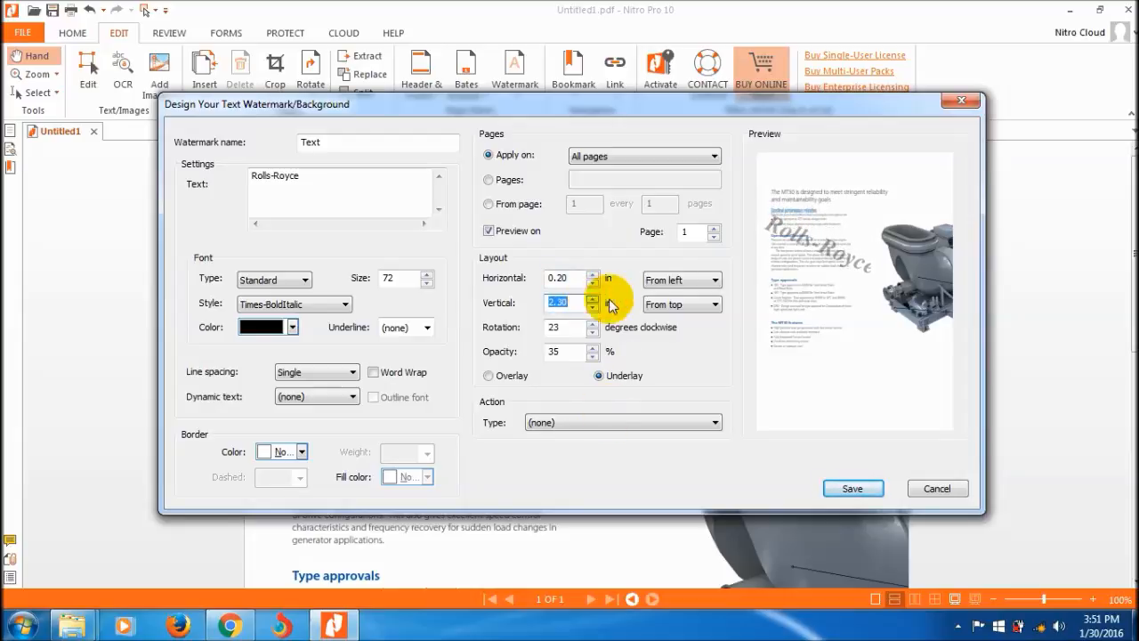
pyautogui.moveTo(629, 429)
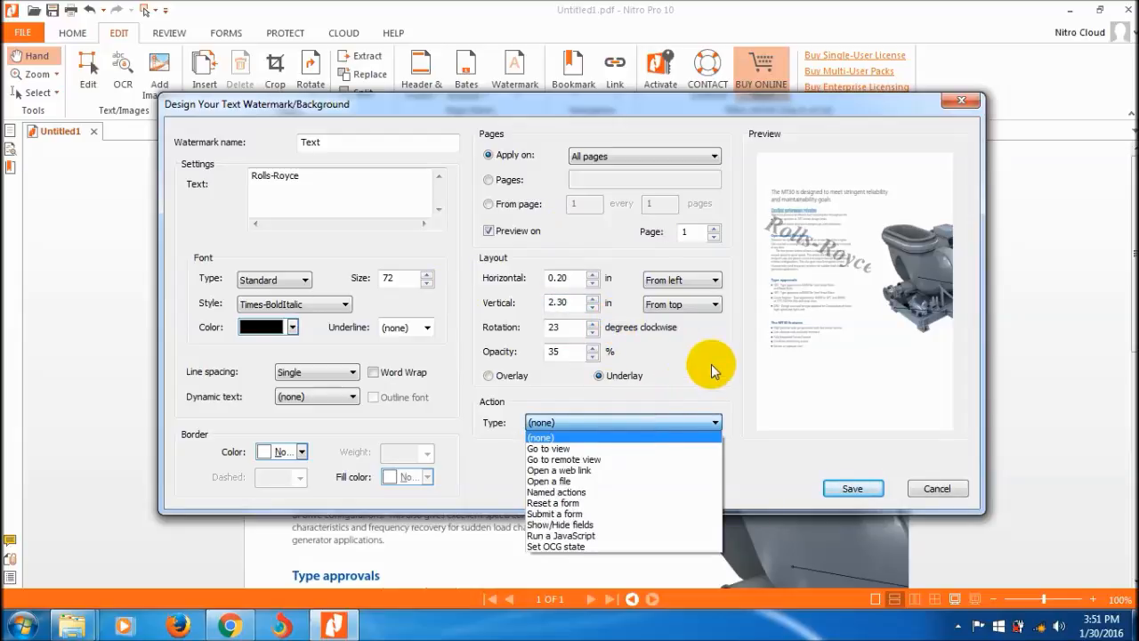
# - Append the Batch Total pages field, enable word wrap and double line spacing
pyautogui.click(623, 422)
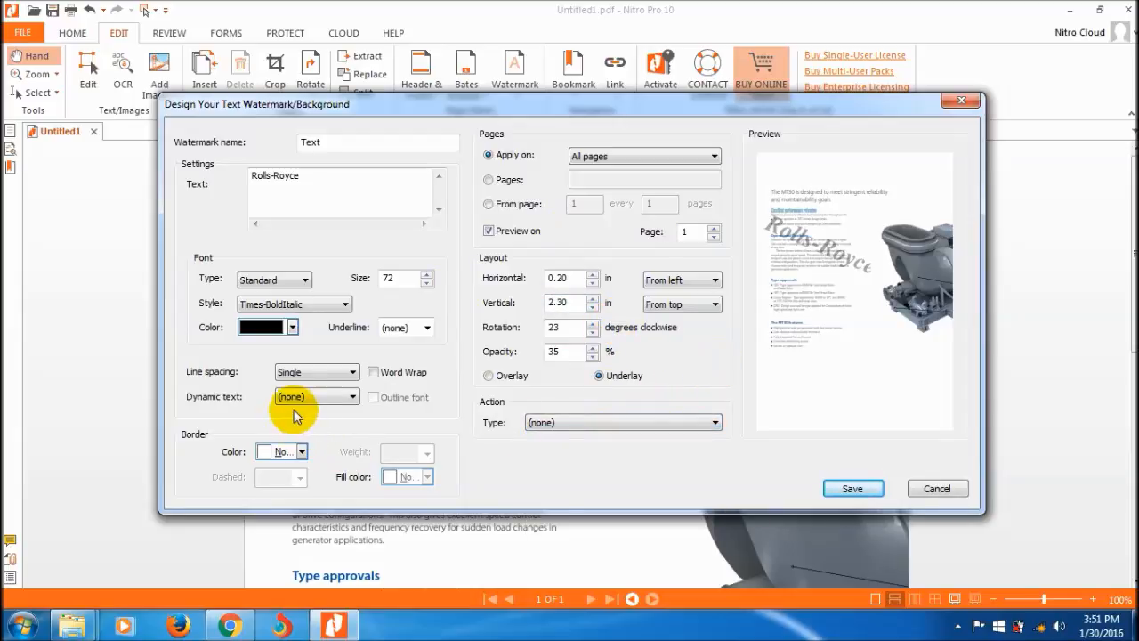
pyautogui.click(348, 395)
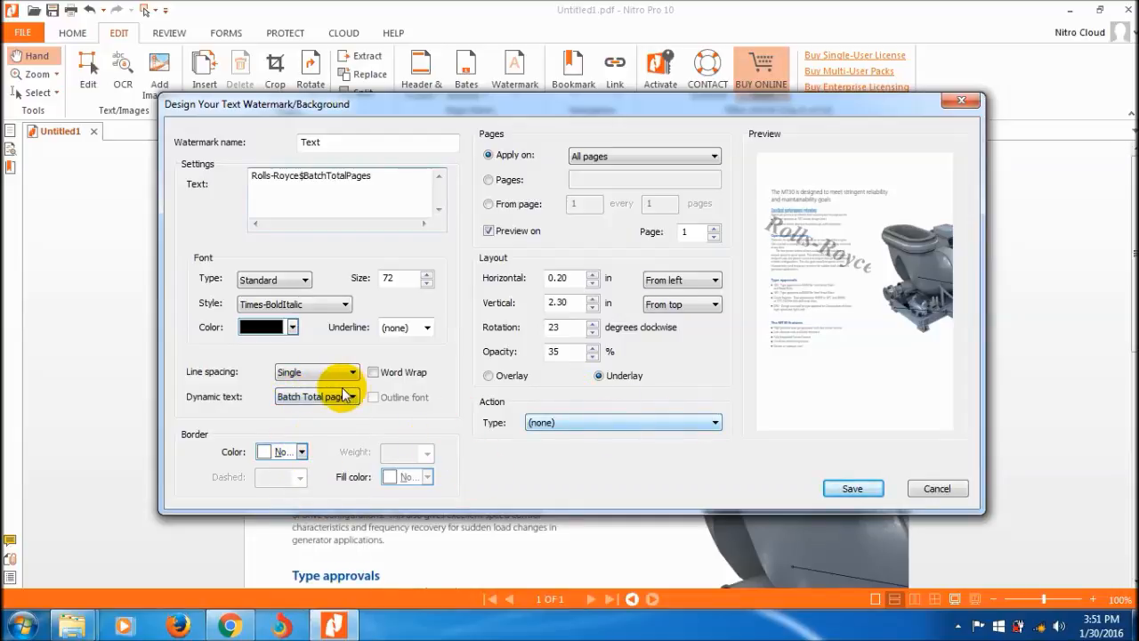
pyautogui.click(346, 396)
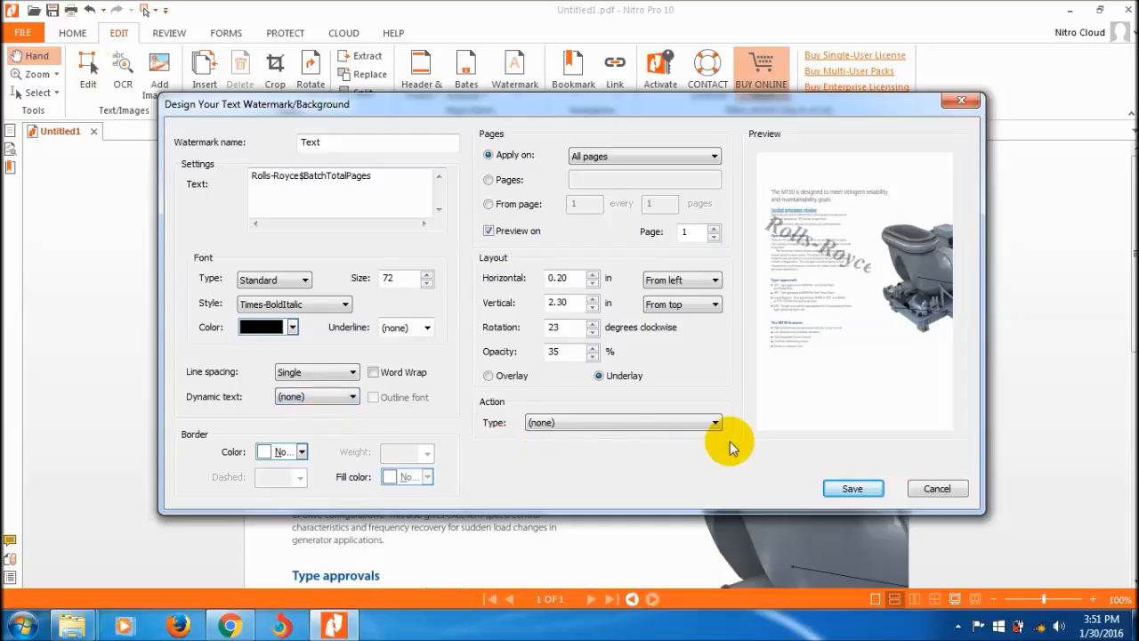
pyautogui.moveTo(374, 375)
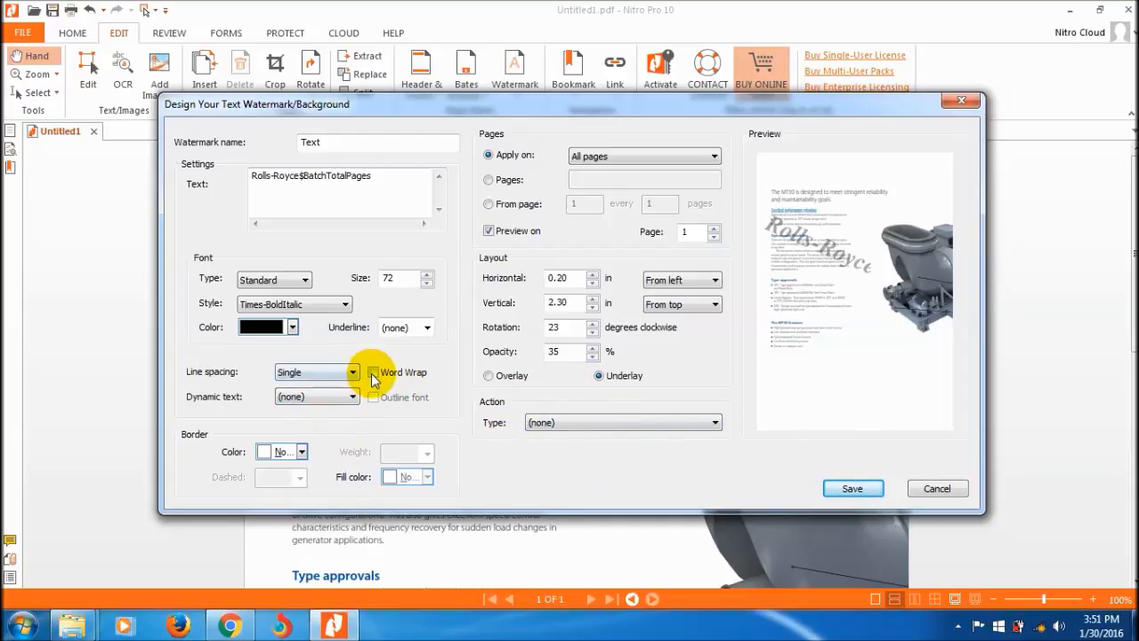
pyautogui.click(372, 372)
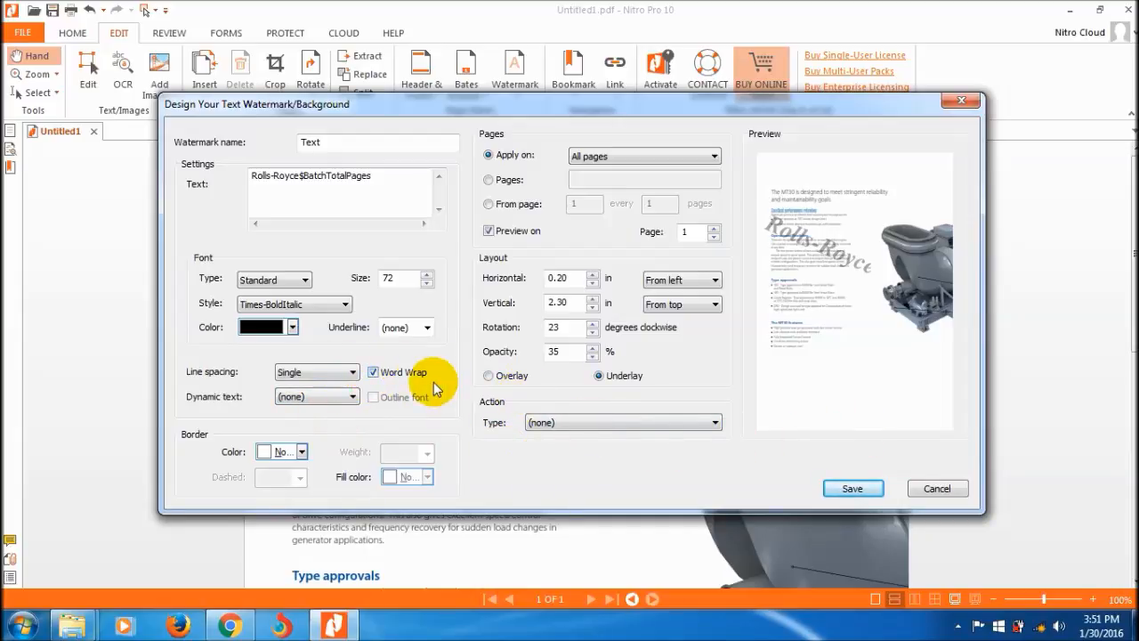
pyautogui.click(346, 372)
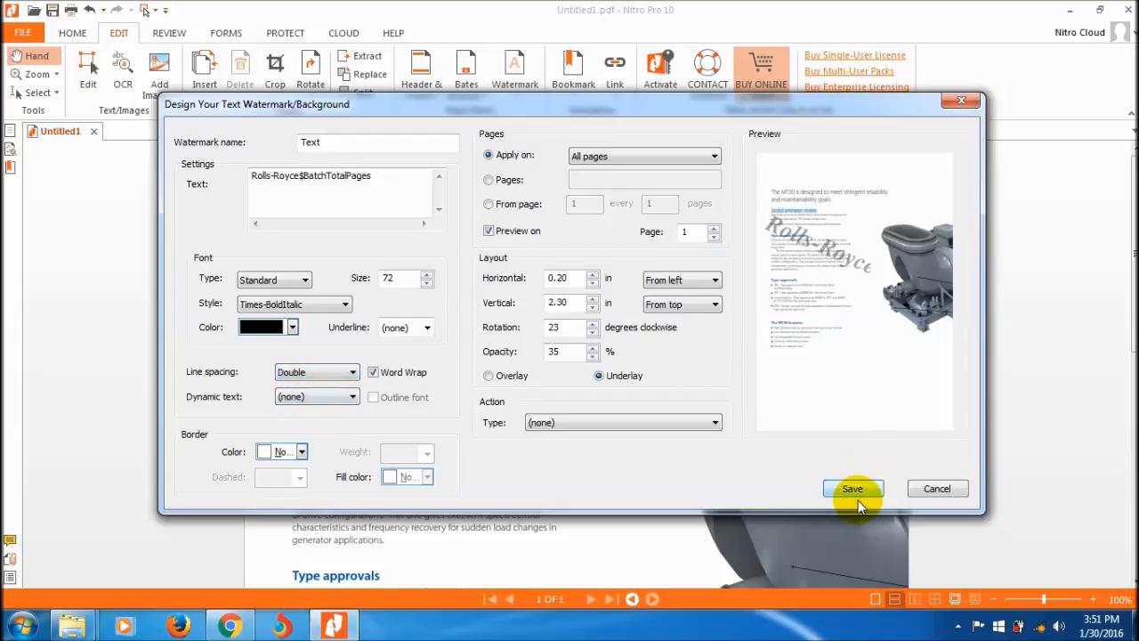
# - Save the Rolls-Royce text watermark so it appears across the brochure page
pyautogui.click(853, 487)
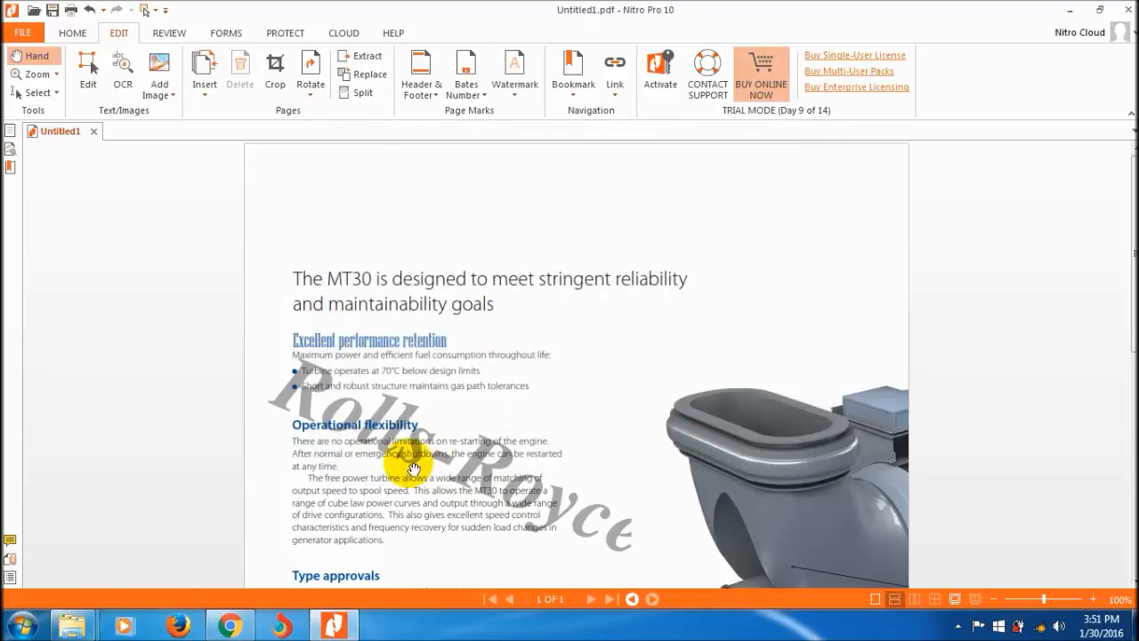
pyautogui.moveTo(481, 292)
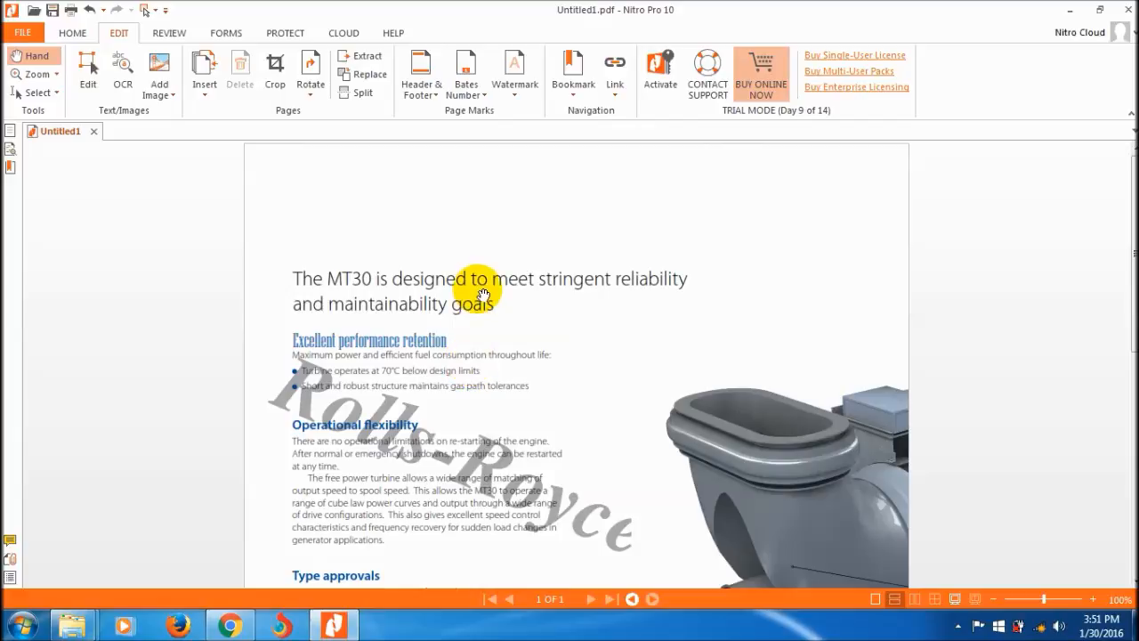
# - Remove all watermarks from the document and confirm, clearing the Rolls-Royce text
pyautogui.click(515, 71)
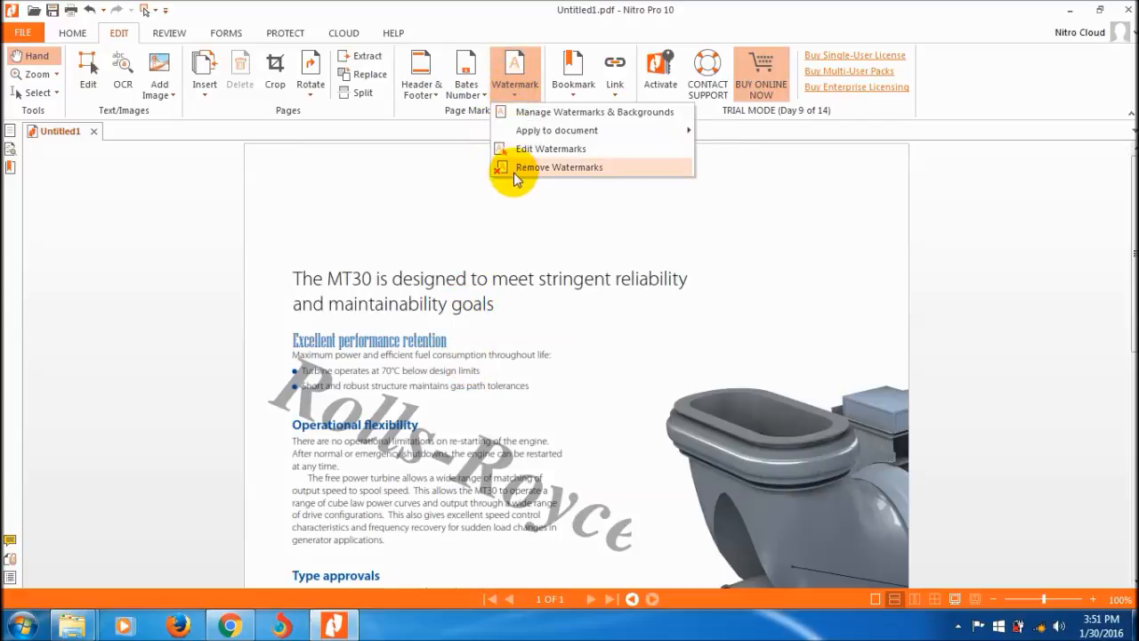
pyautogui.click(559, 168)
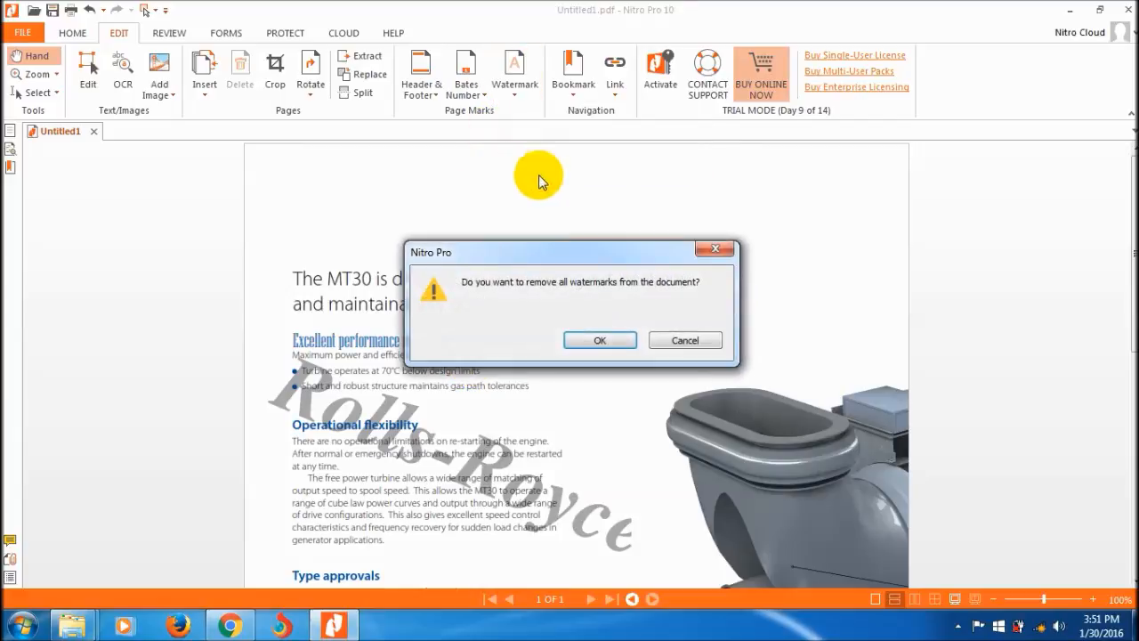
pyautogui.moveTo(459, 296)
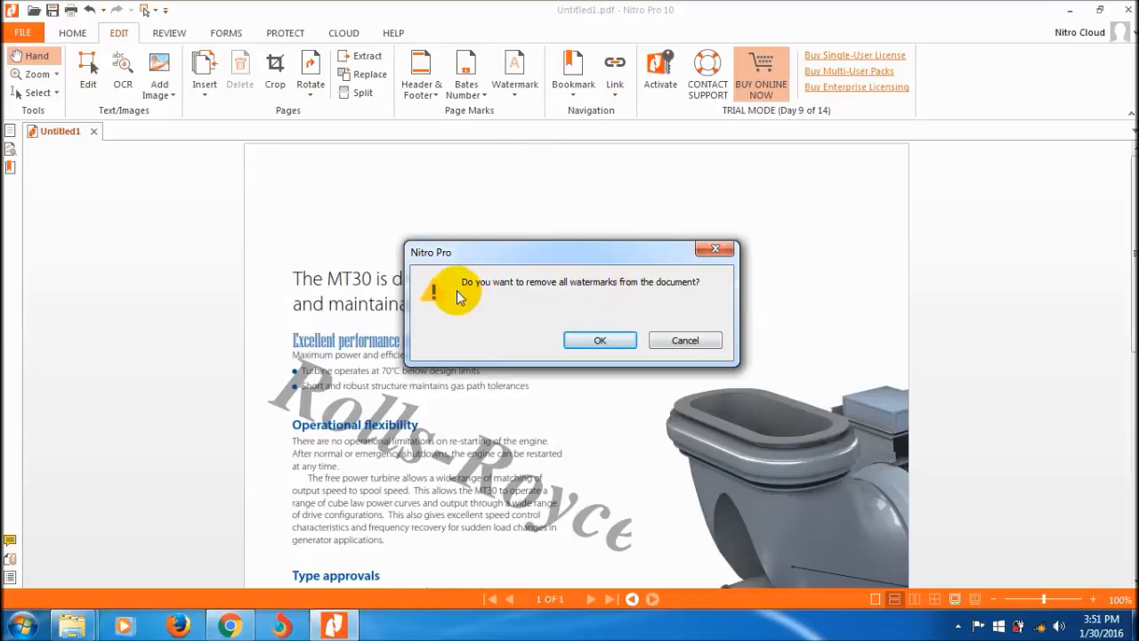
pyautogui.moveTo(620, 306)
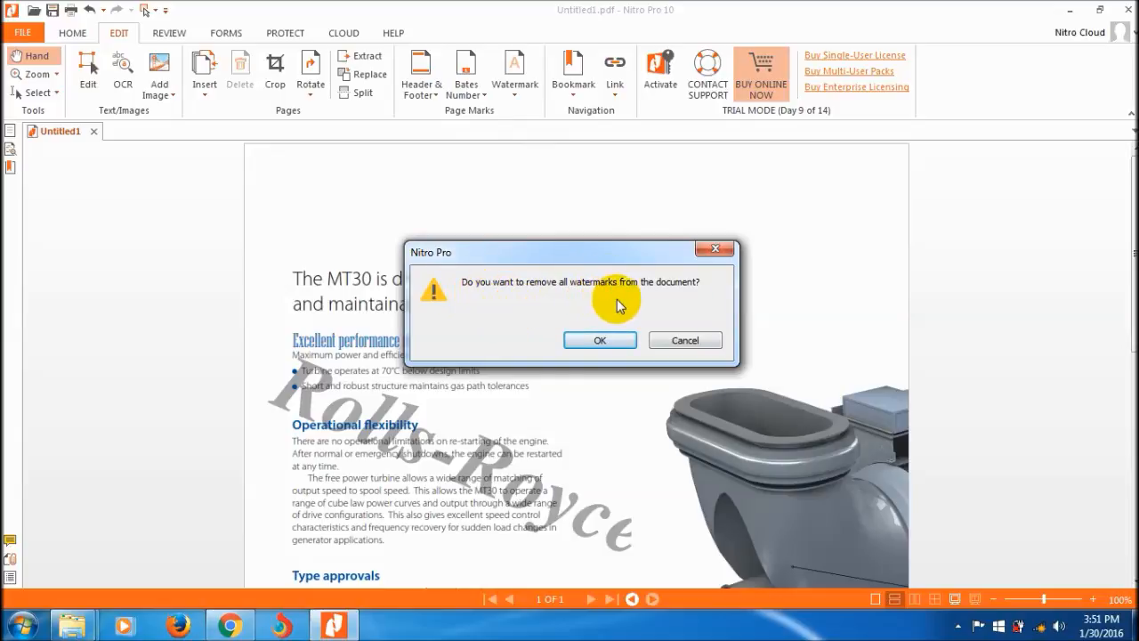
pyautogui.moveTo(638, 316)
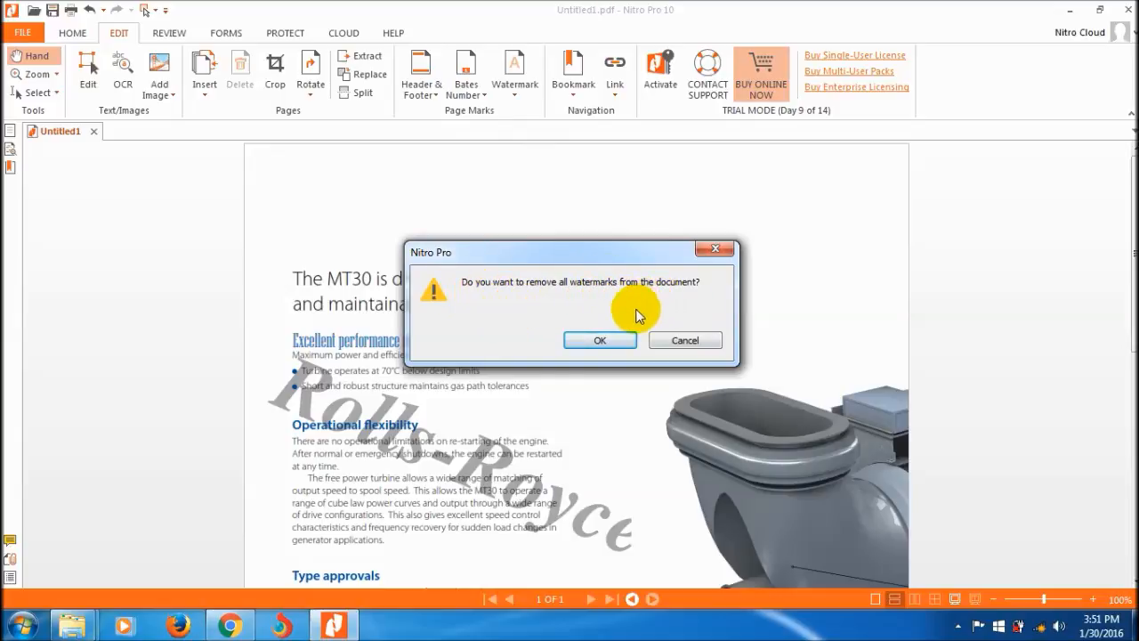
pyautogui.click(600, 340)
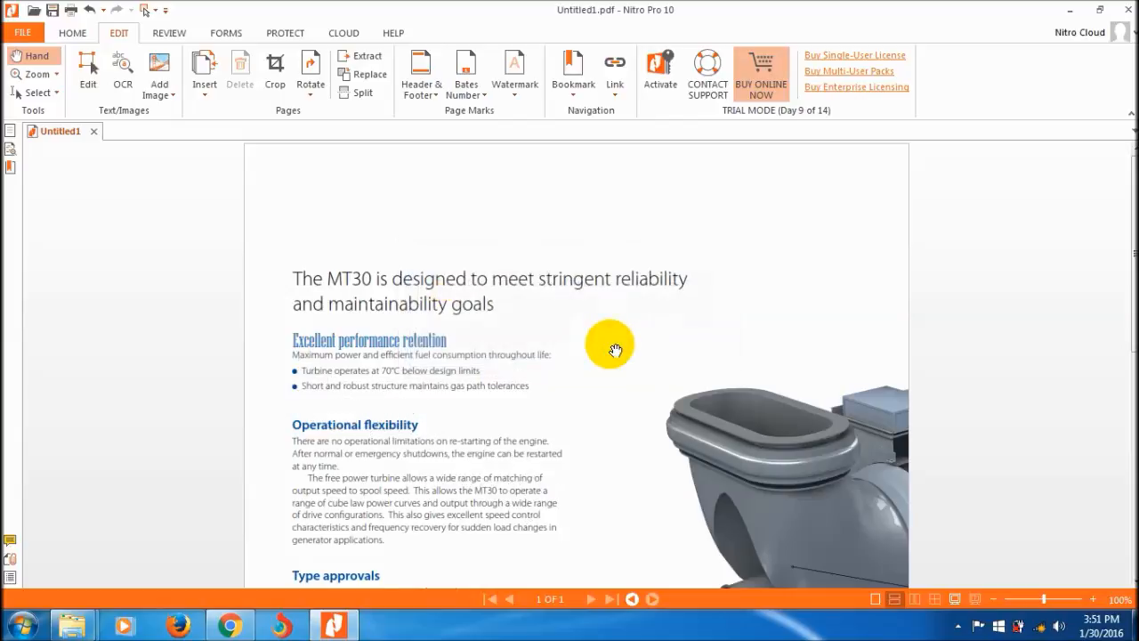
pyautogui.moveTo(600, 254)
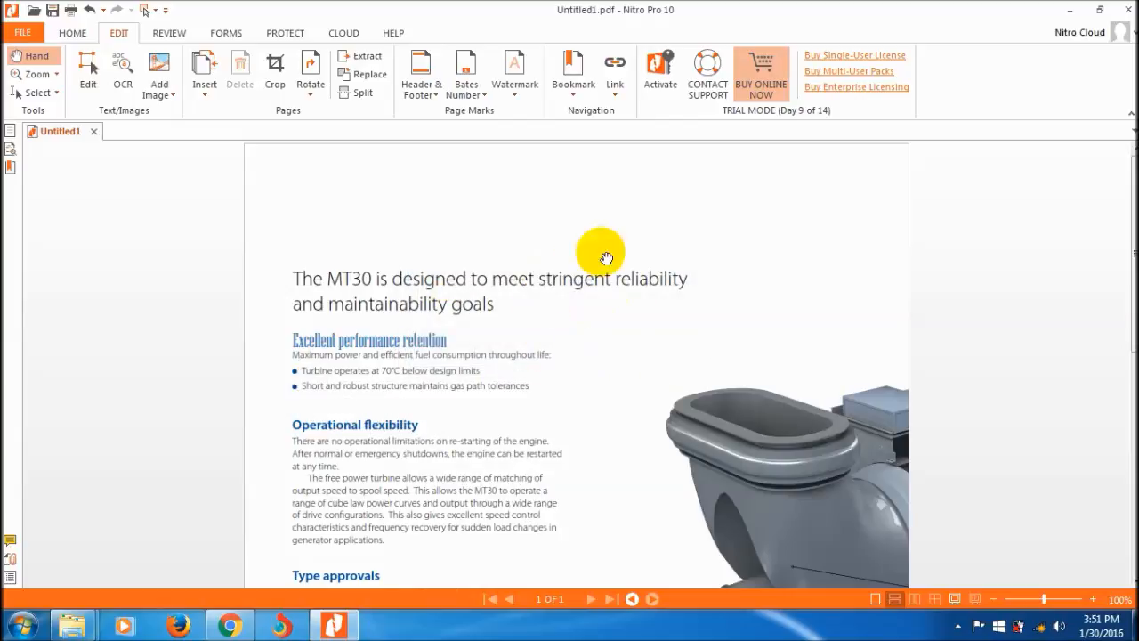
pyautogui.moveTo(537, 310)
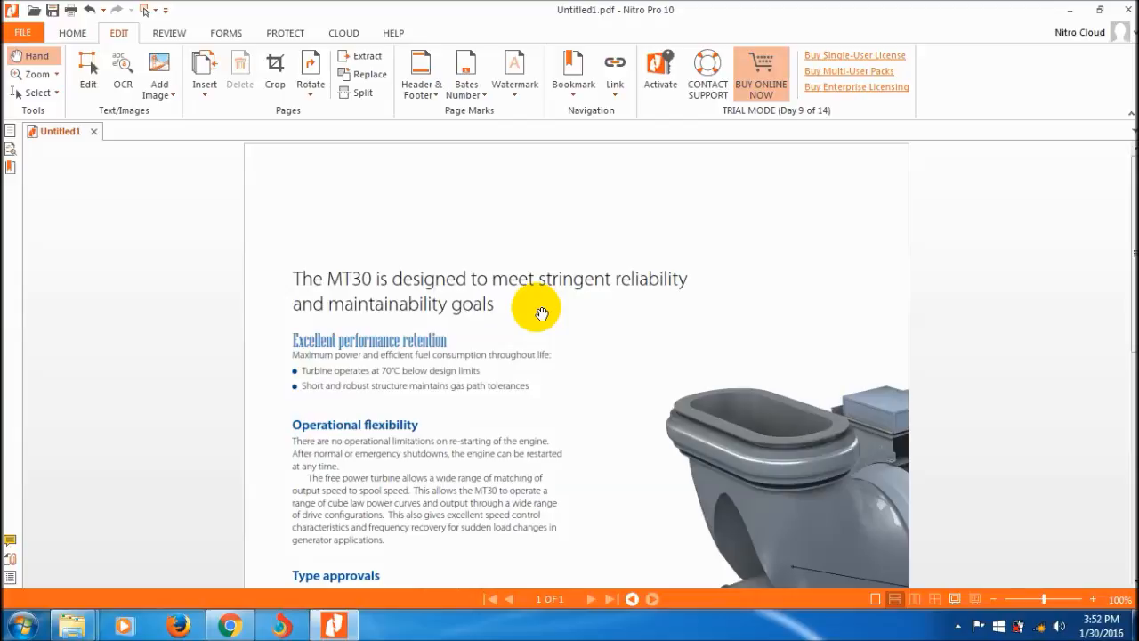
pyautogui.moveTo(734, 434)
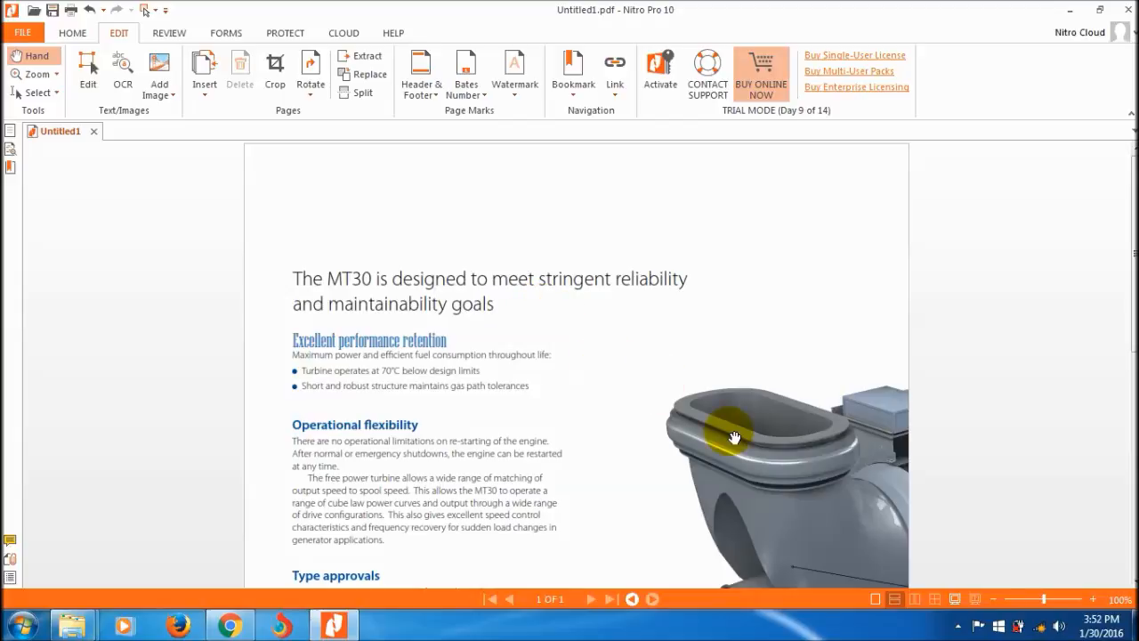
pyautogui.moveTo(731, 436)
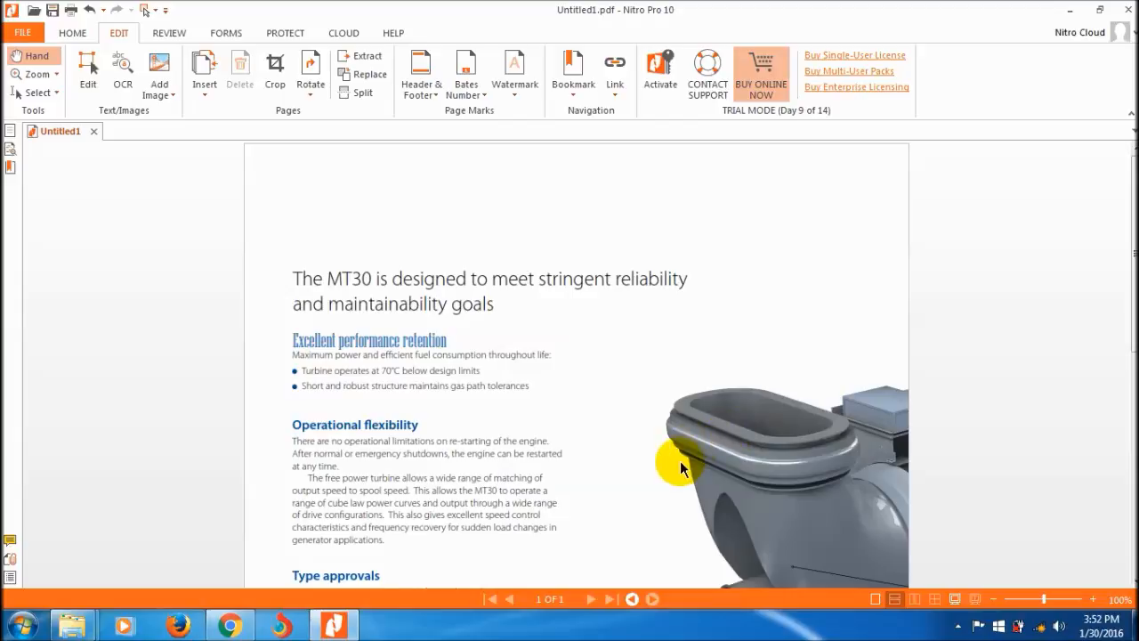
pyautogui.moveTo(635, 265)
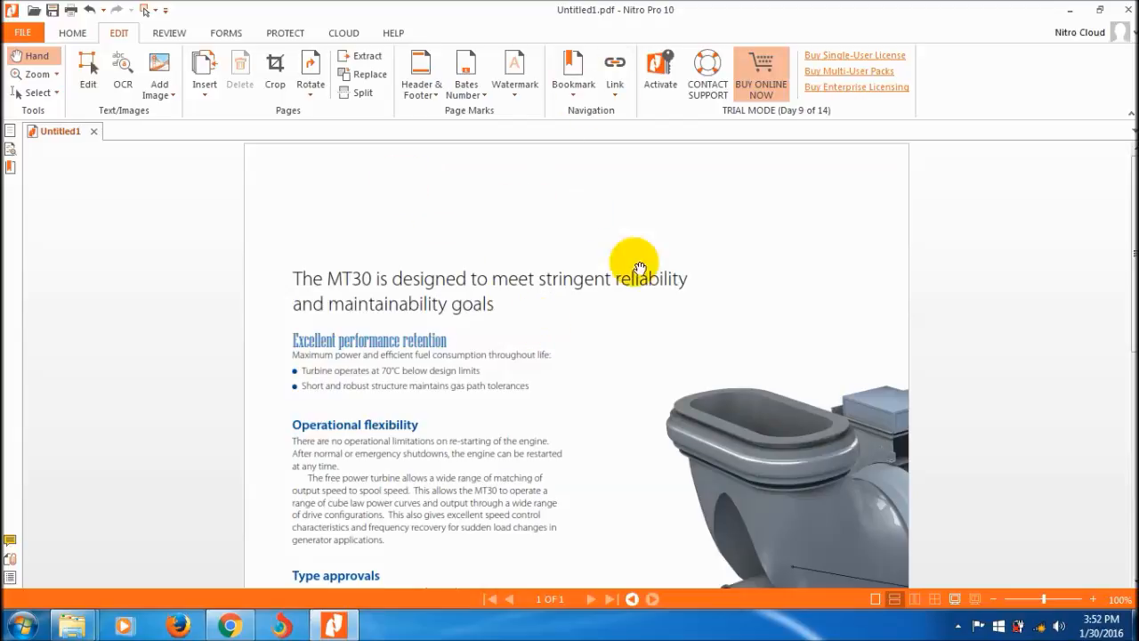
pyautogui.moveTo(565, 274)
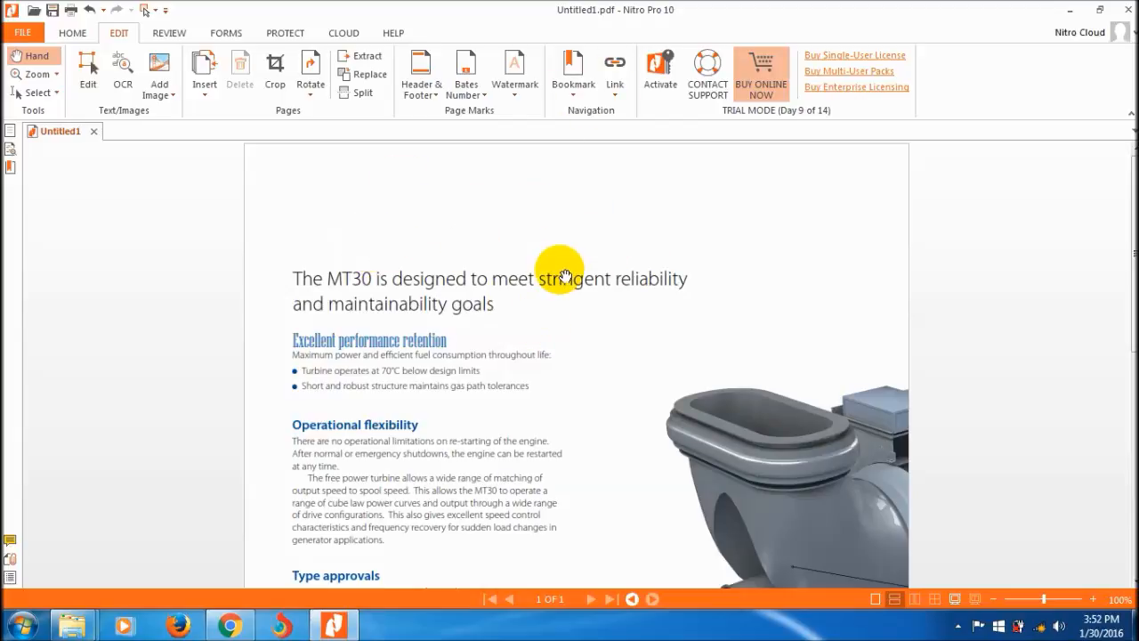